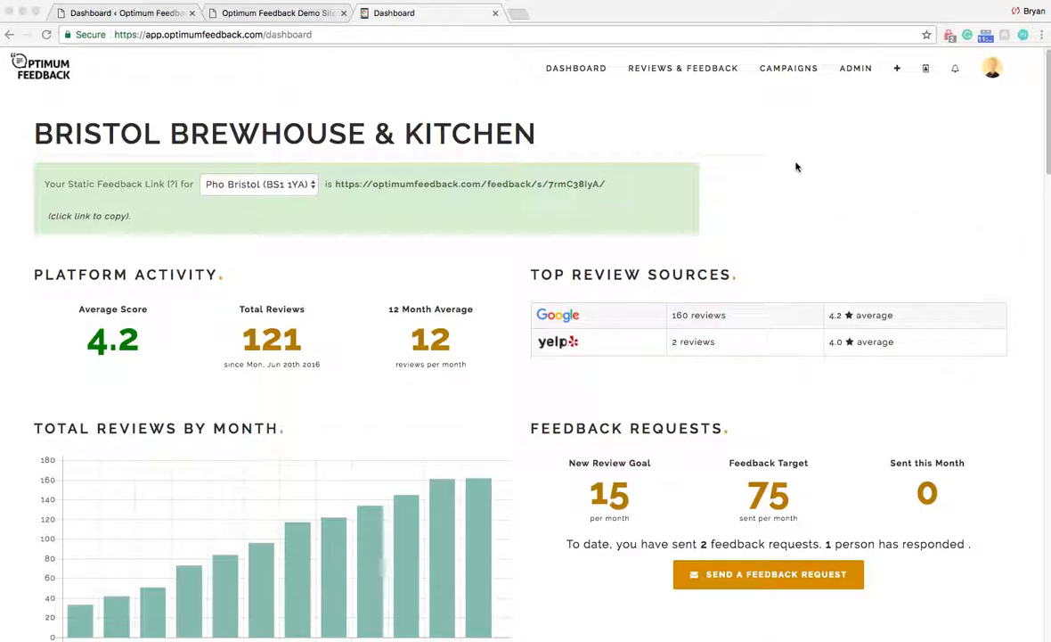
mouse_move(652, 128)
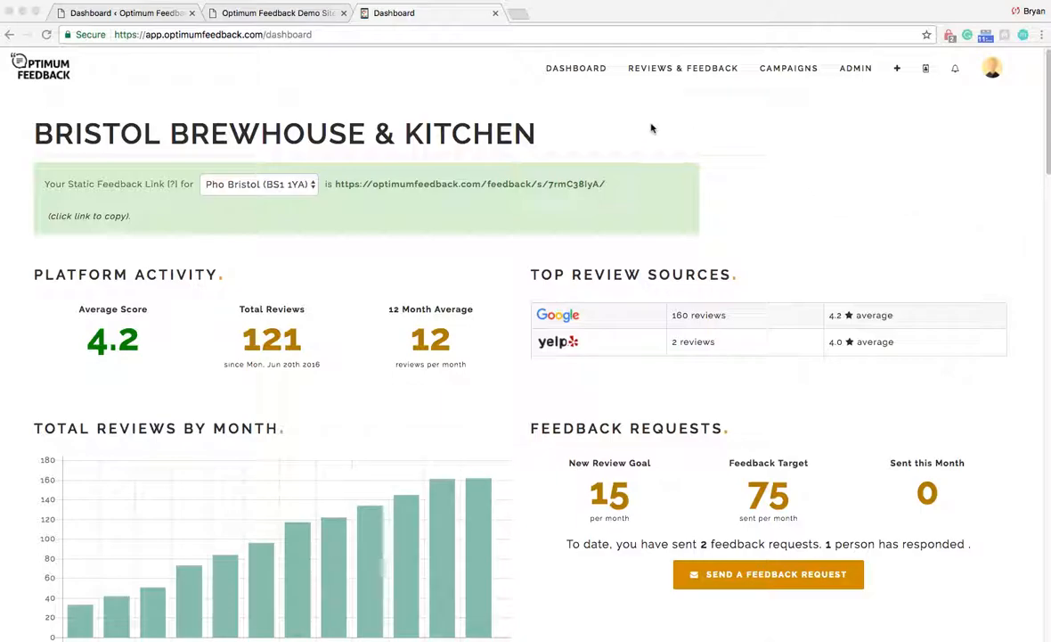
mouse_move(386, 37)
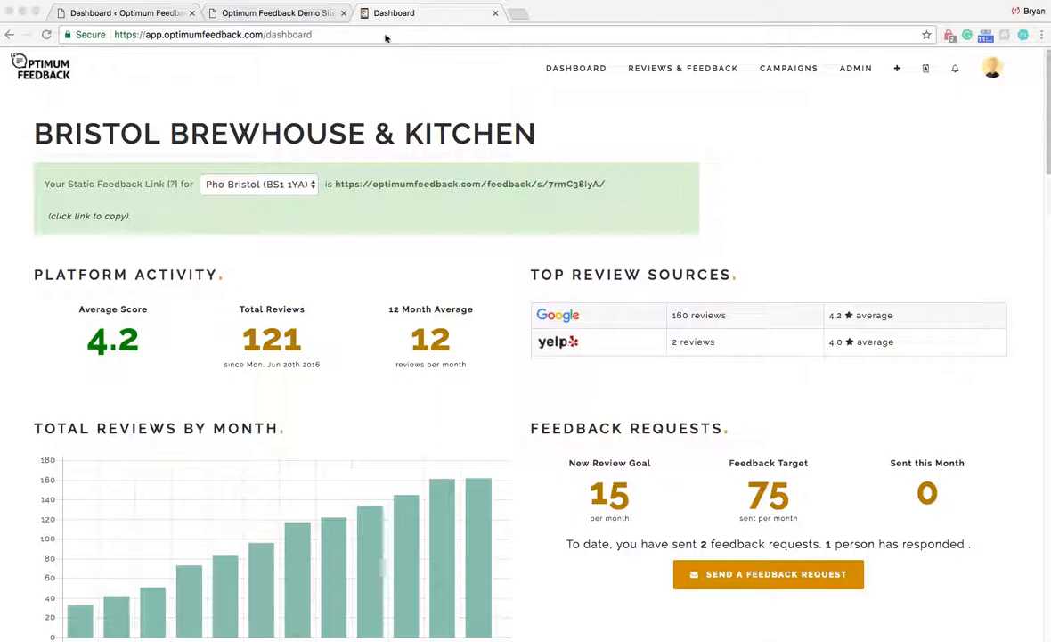
- Reach the Add Plugins page from the WordPress dashboard via Plugins > Add New
left_click(125, 12)
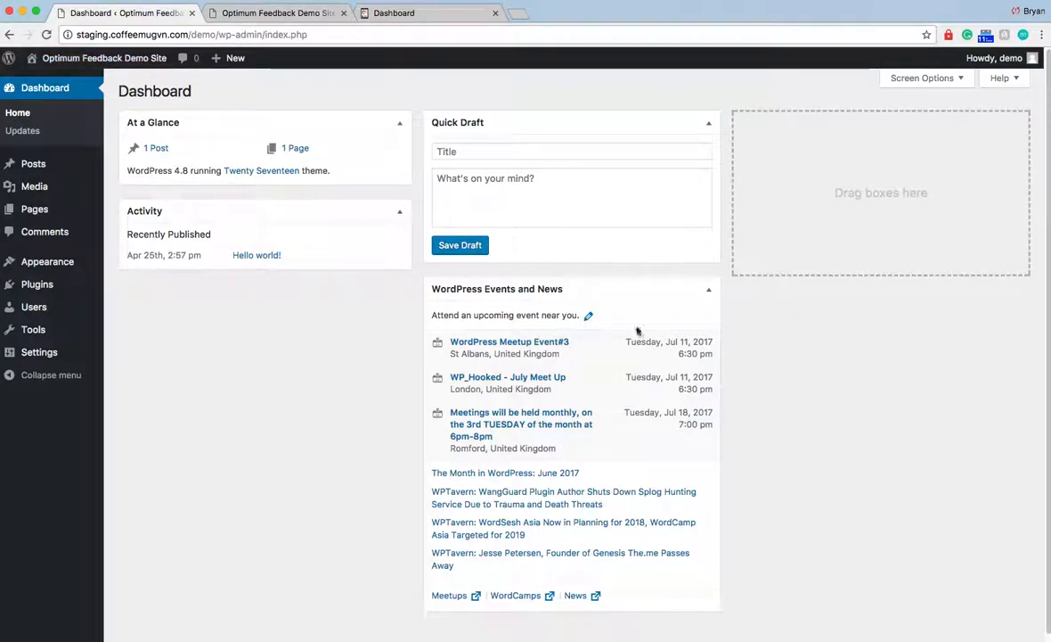
mouse_move(306, 324)
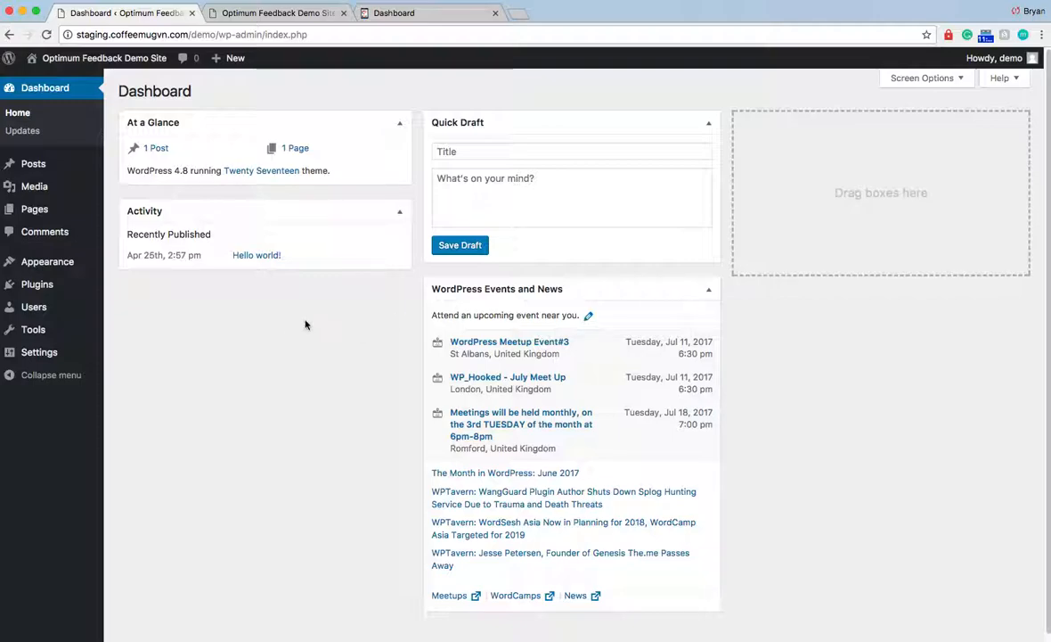
mouse_move(36, 283)
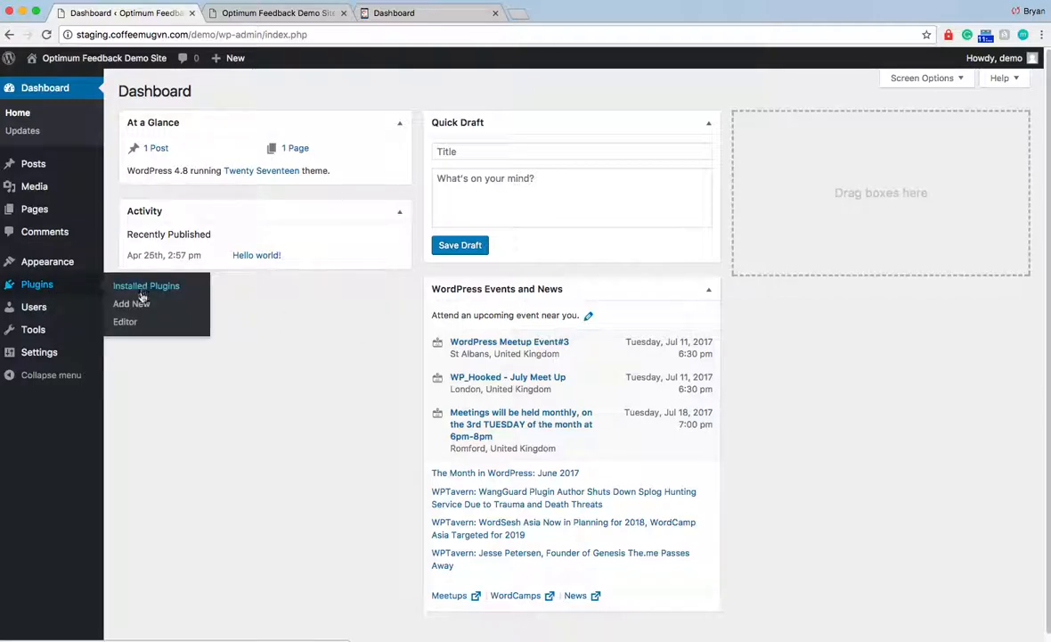
left_click(132, 303)
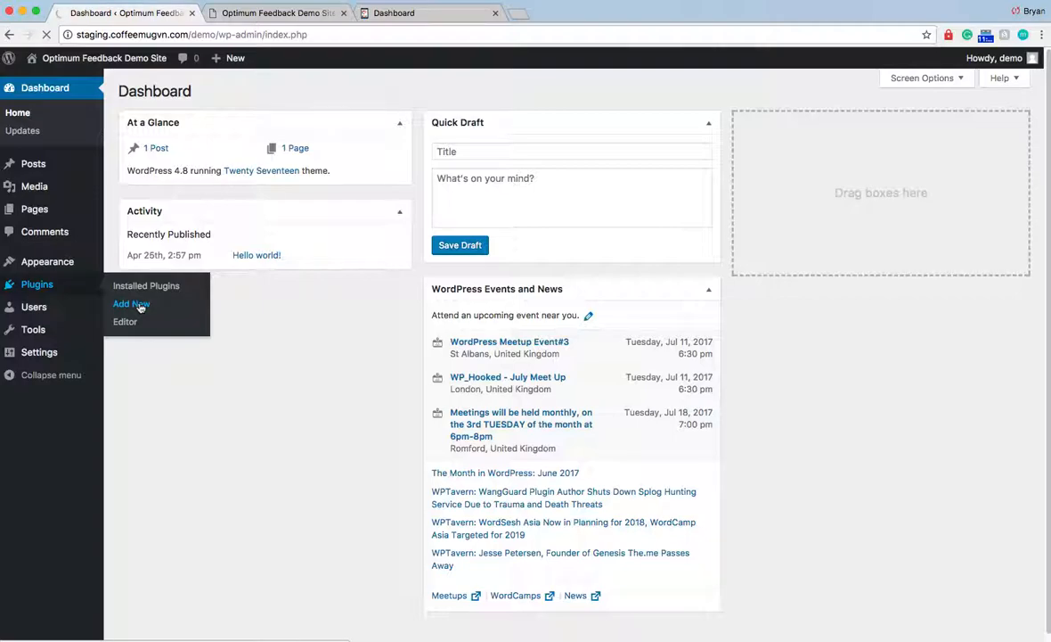
left_click(131, 303)
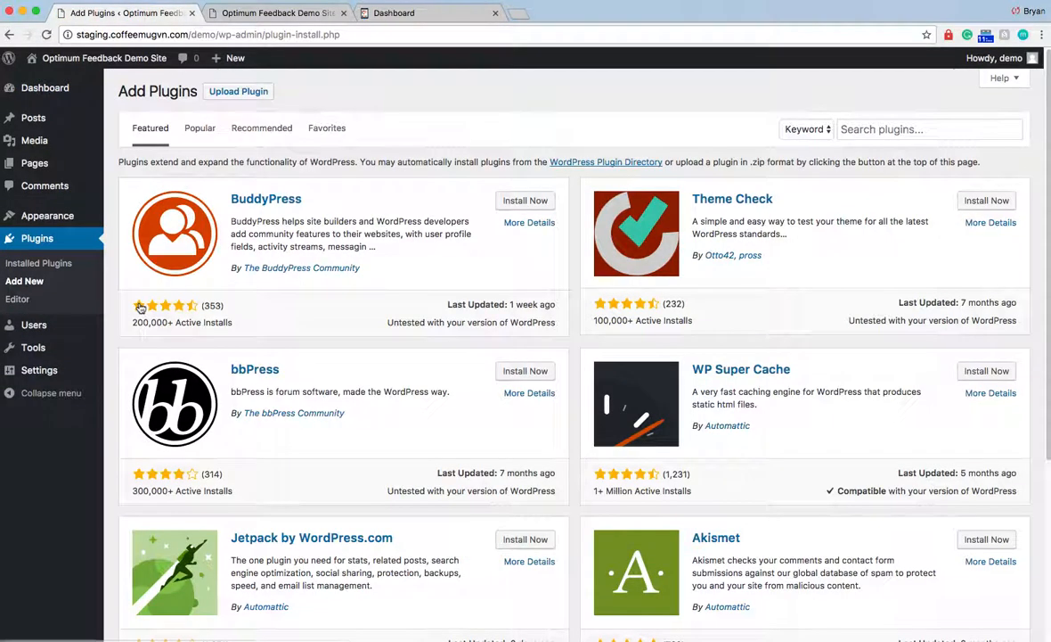
- Search the plugin directory for 'optimum review feed' and install Optimum Review Feed
left_click(930, 128)
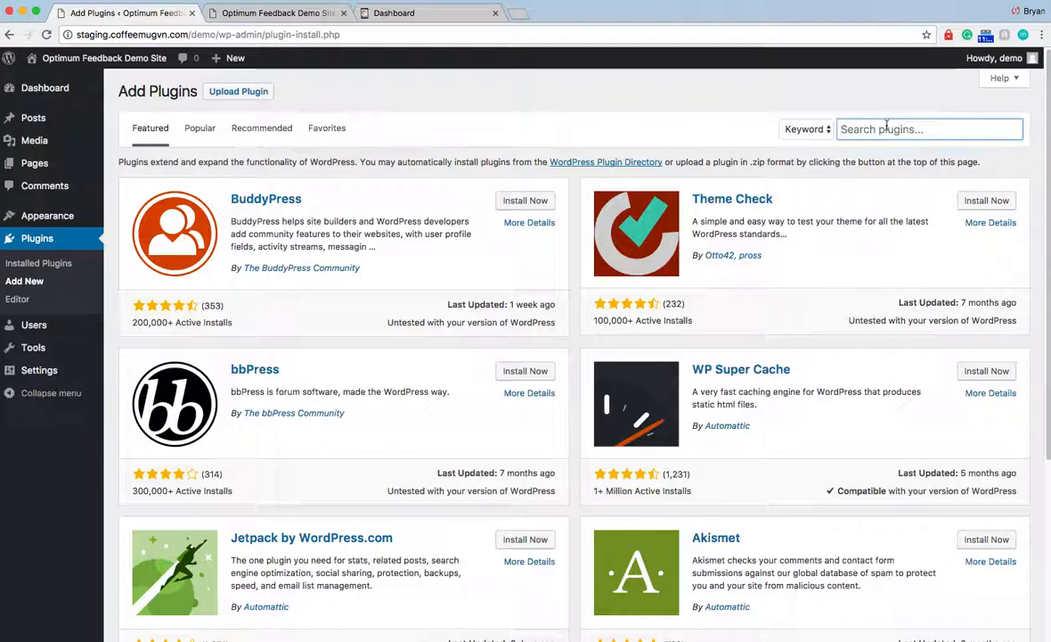
type("optimum rte")
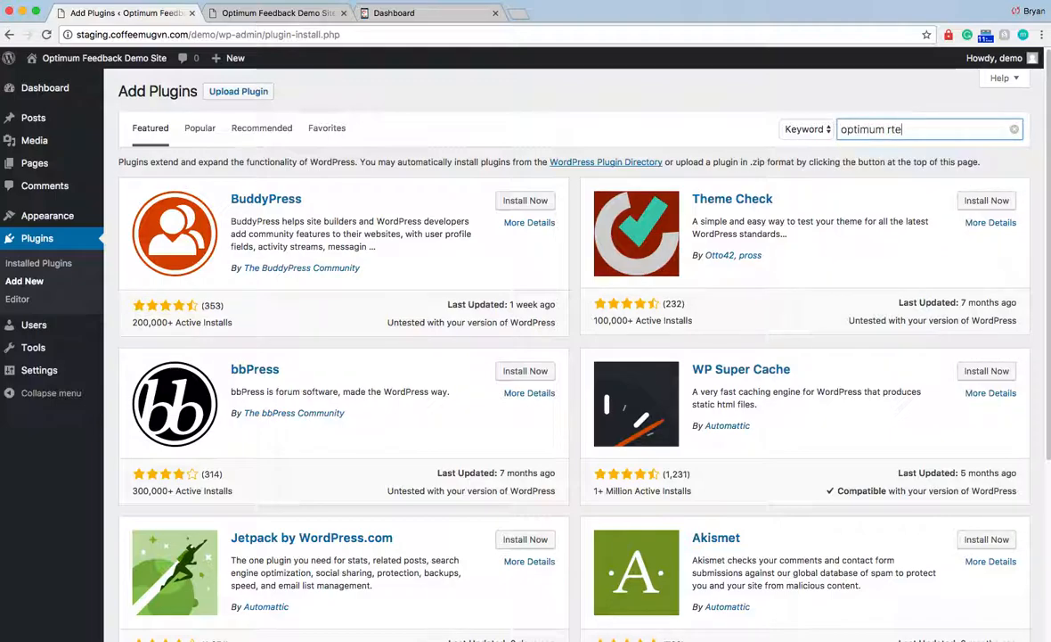
type("optimum review feed")
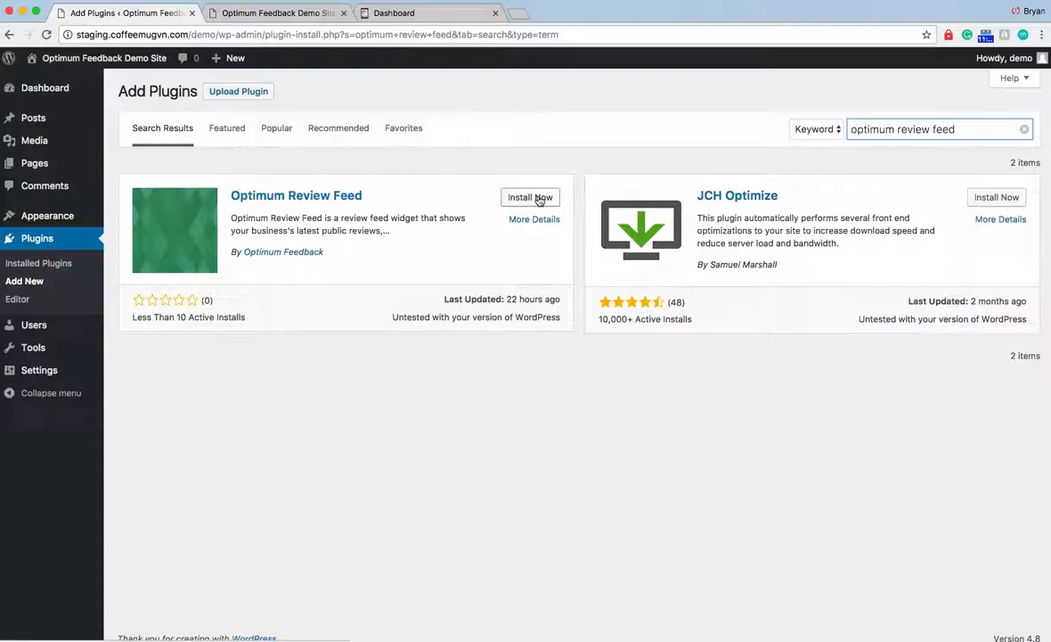
left_click(531, 196)
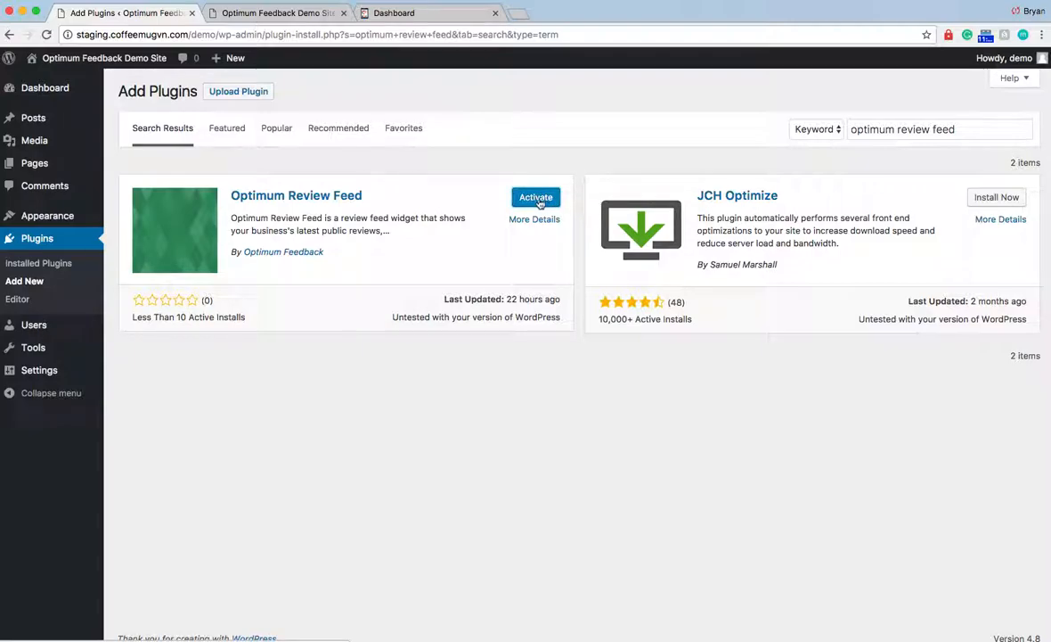
- Activate the Optimum Review Feed plugin, retrying until it takes effect
left_click(535, 196)
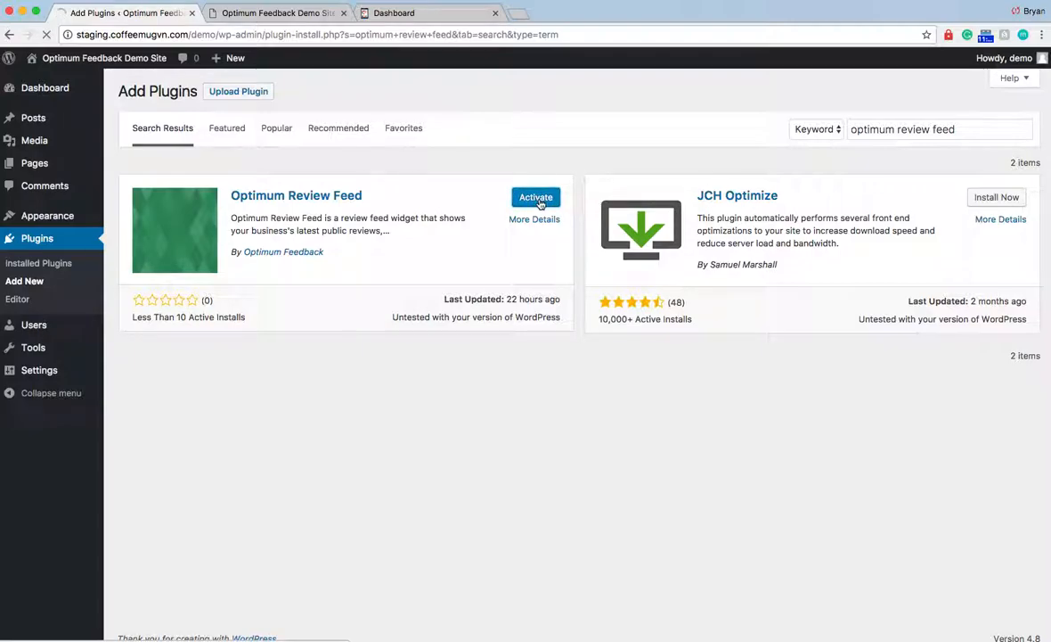
left_click(534, 196)
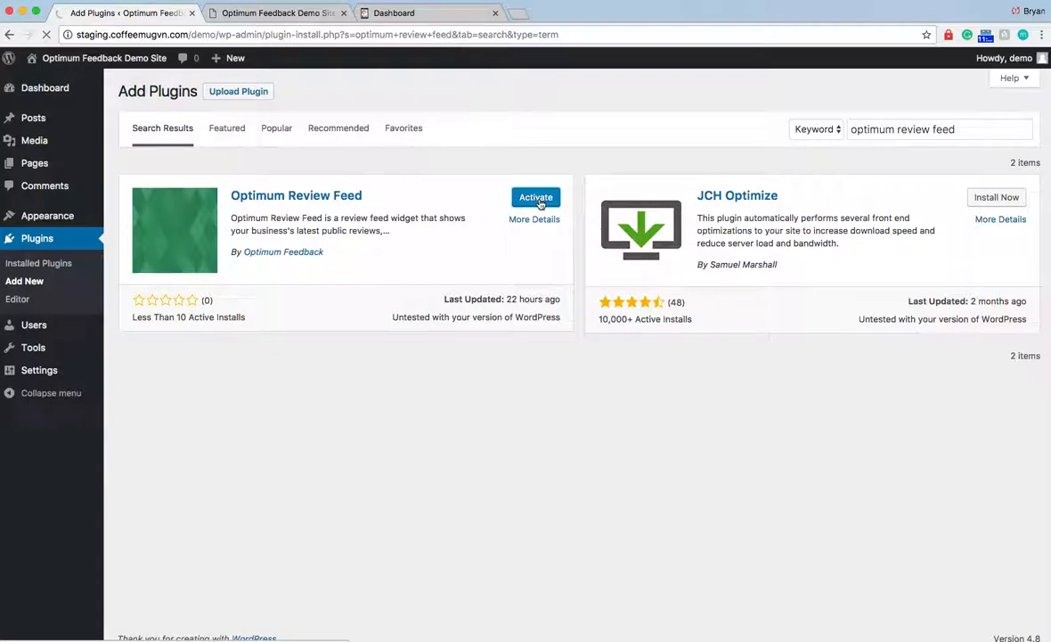
left_click(534, 196)
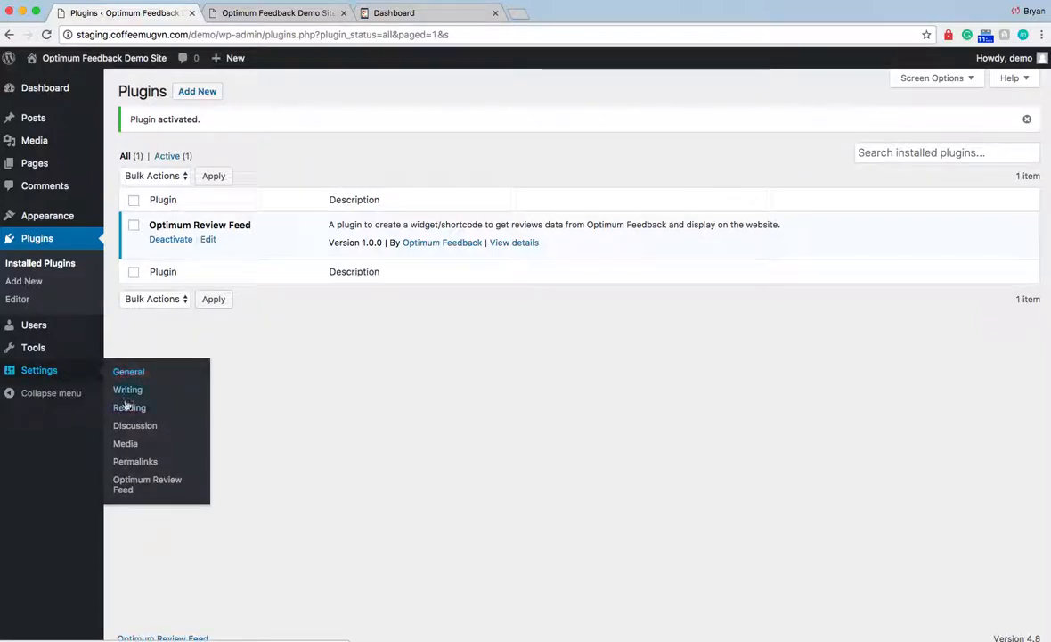
mouse_move(146, 485)
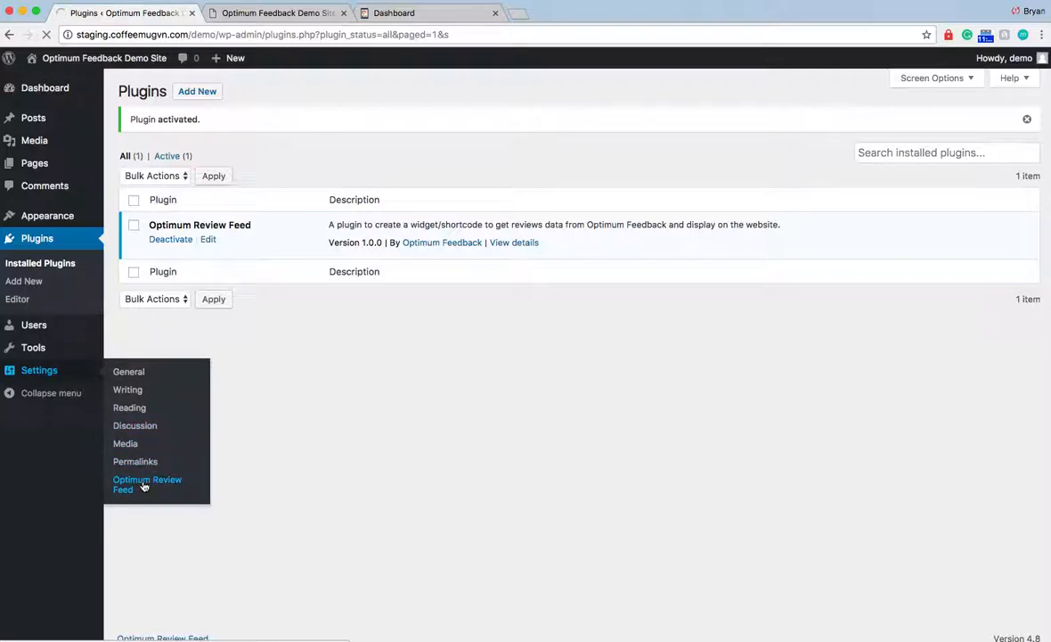
- Clear the API Token value in Settings > Optimum Review Feed
left_click(146, 485)
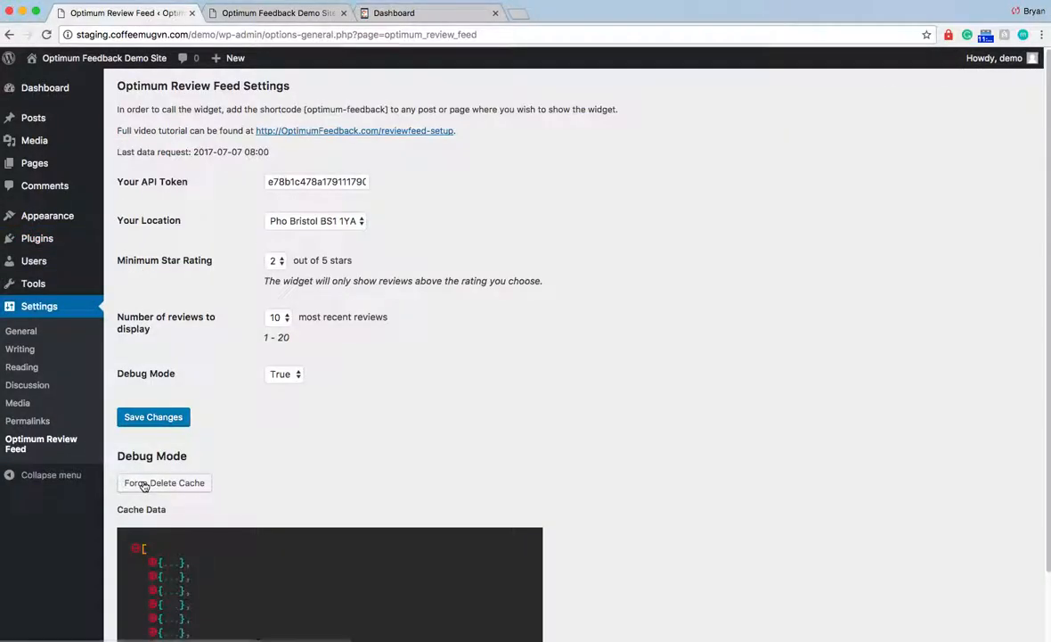
mouse_move(363, 374)
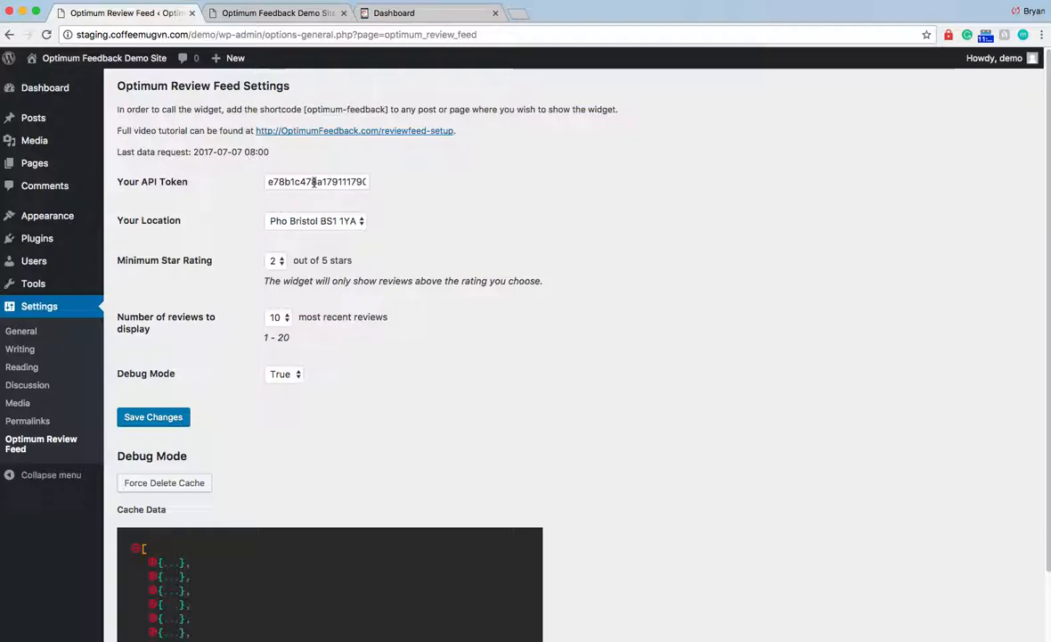
left_click(316, 182)
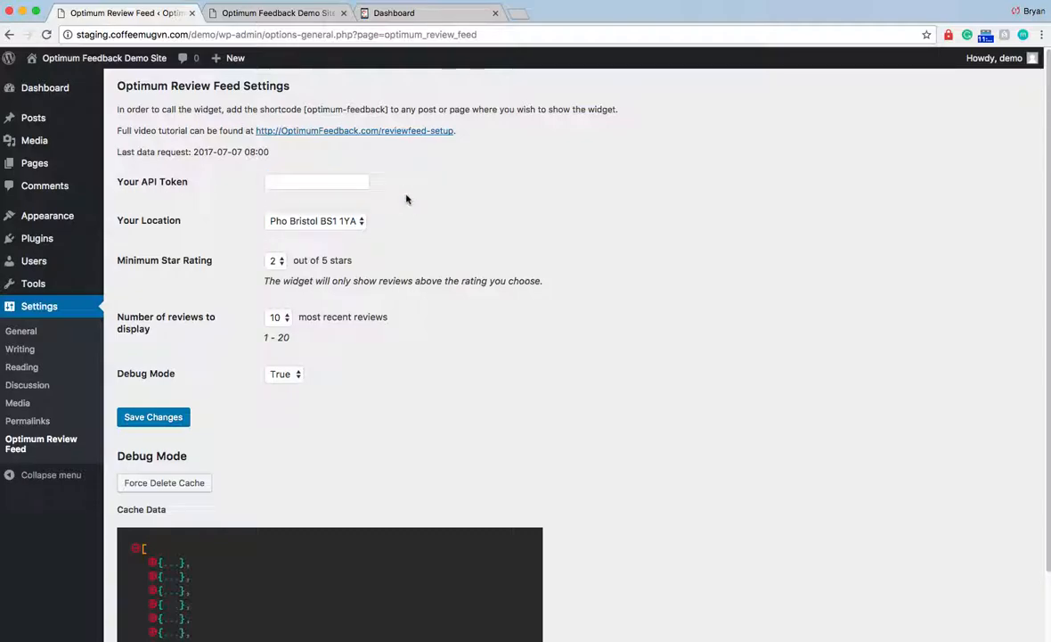
left_click(347, 182)
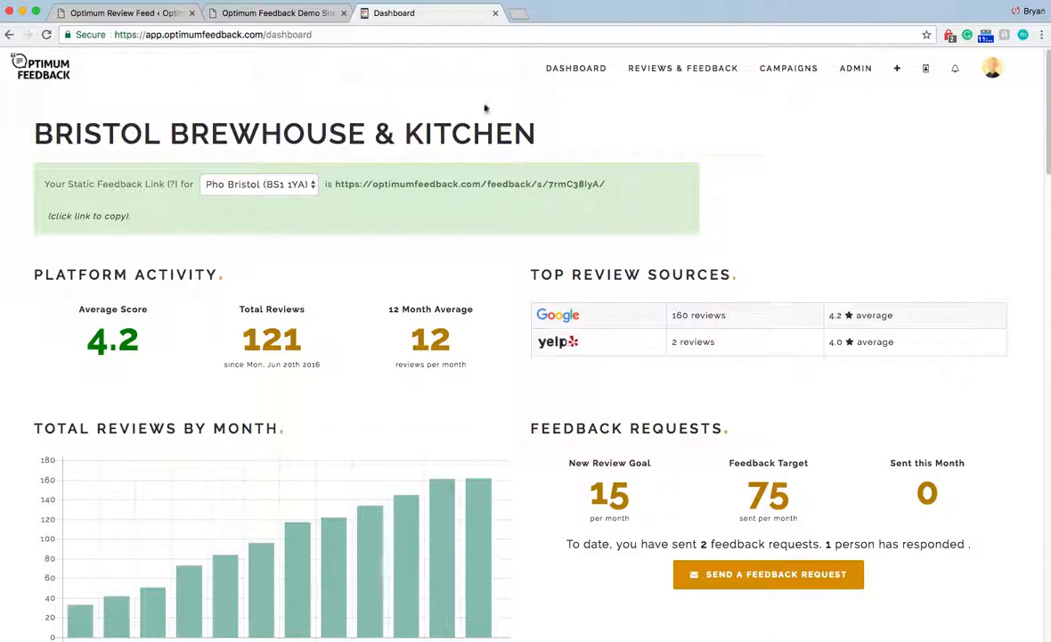
- Go to the Account Settings page via ADMIN > SETTINGS in Optimum Feedback
left_click(855, 68)
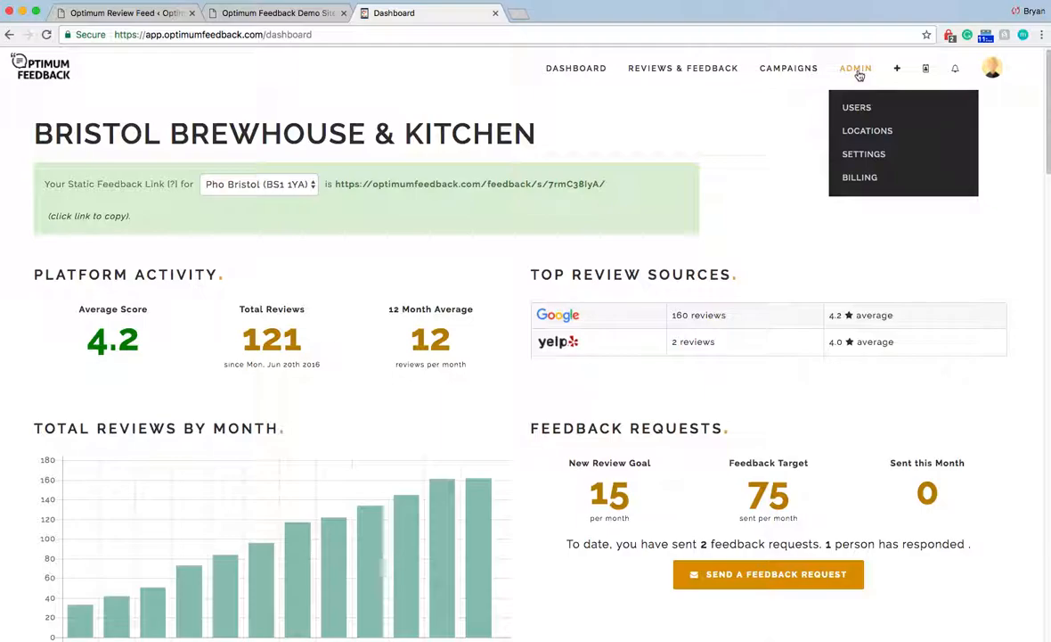
left_click(862, 154)
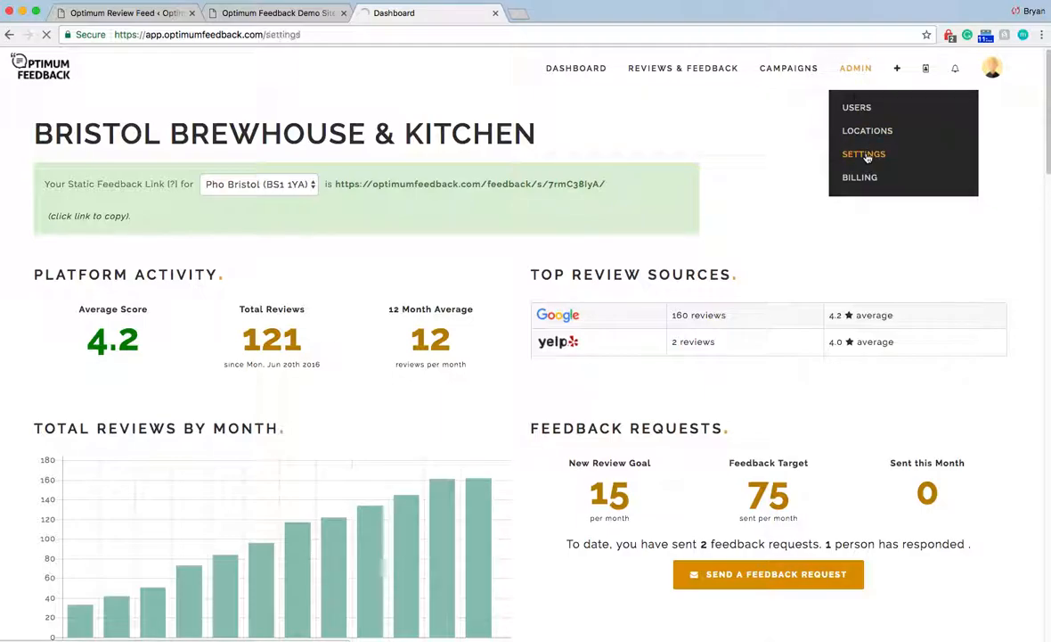
left_click(863, 153)
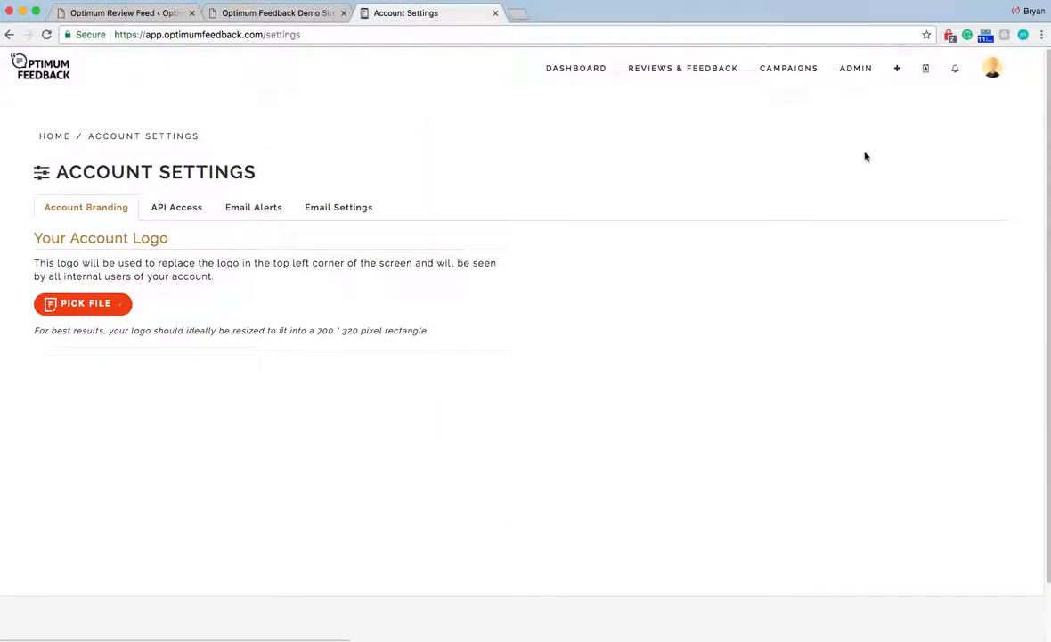
- Create a new API token named 'Review Feed' under API Access
left_click(176, 207)
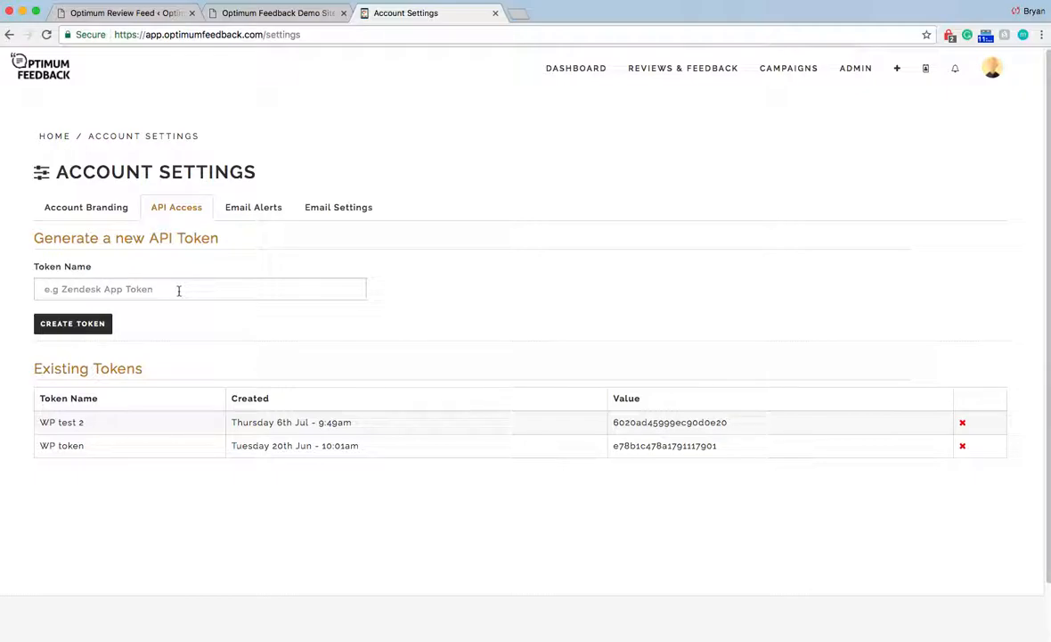
left_click(200, 289)
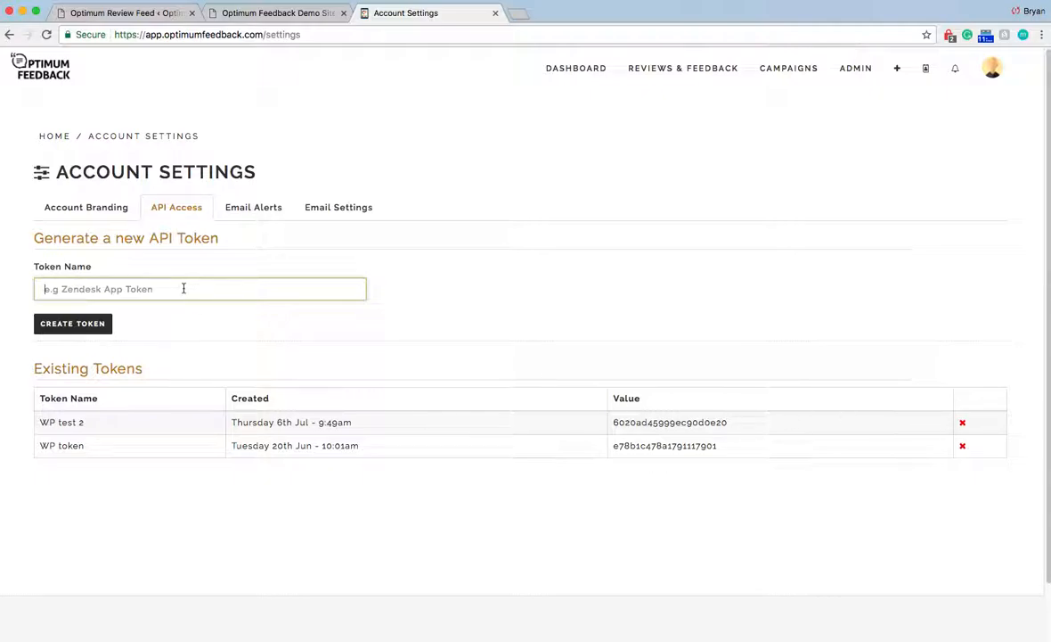
type("Review Feed")
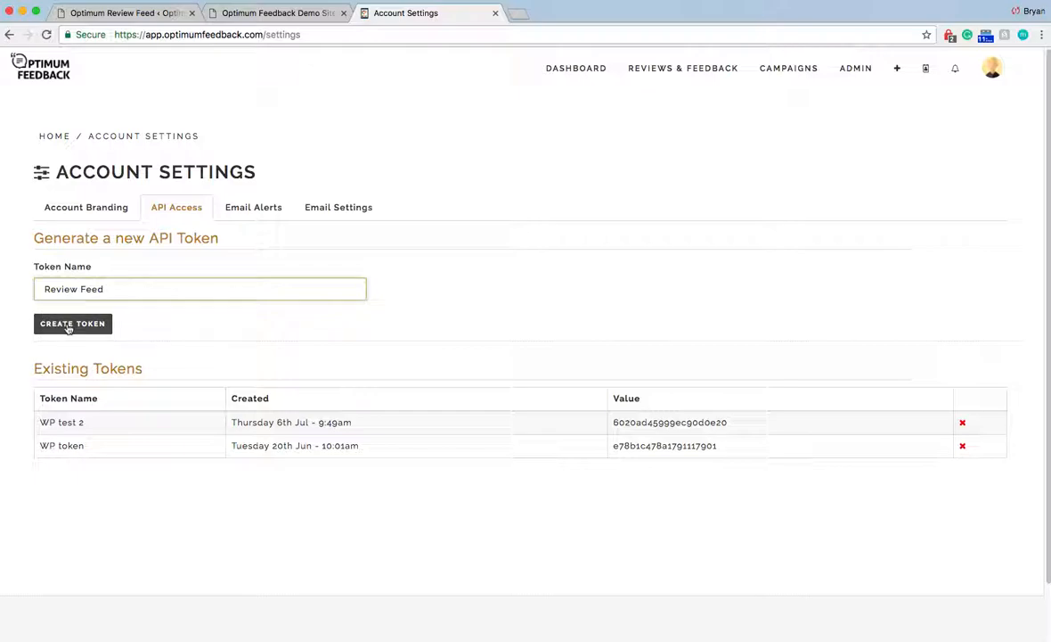
left_click(71, 324)
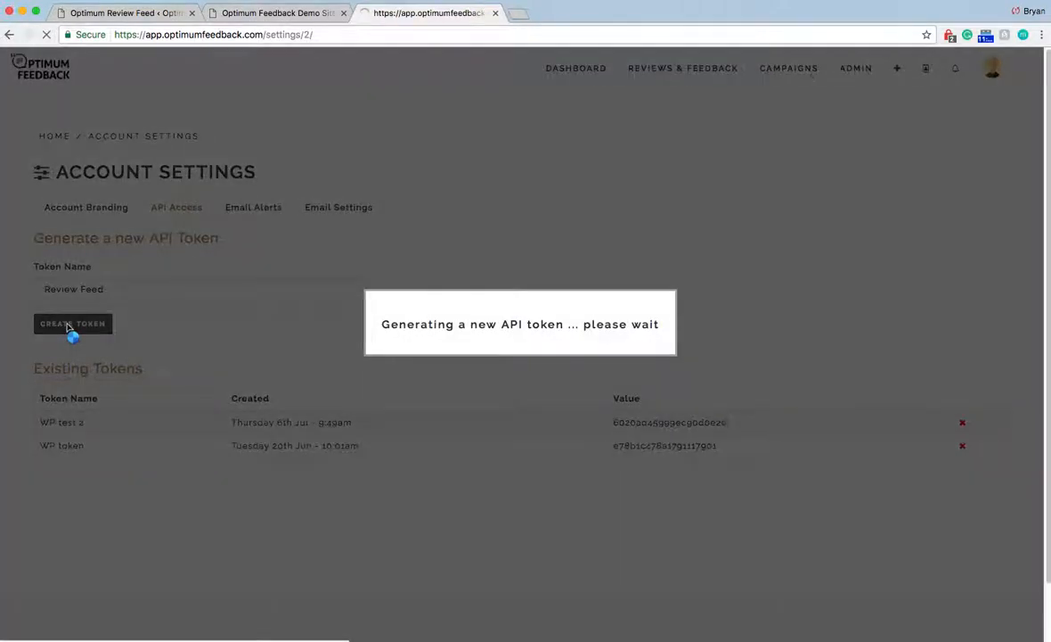
left_click(71, 325)
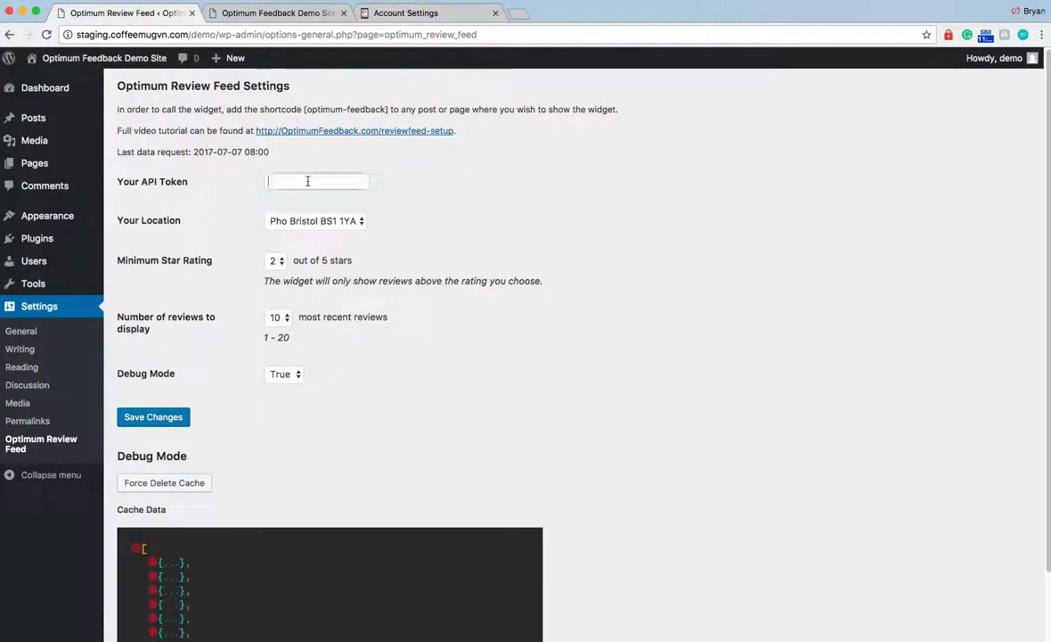
- Paste the new API token into the Your API Token field
right_click(316, 182)
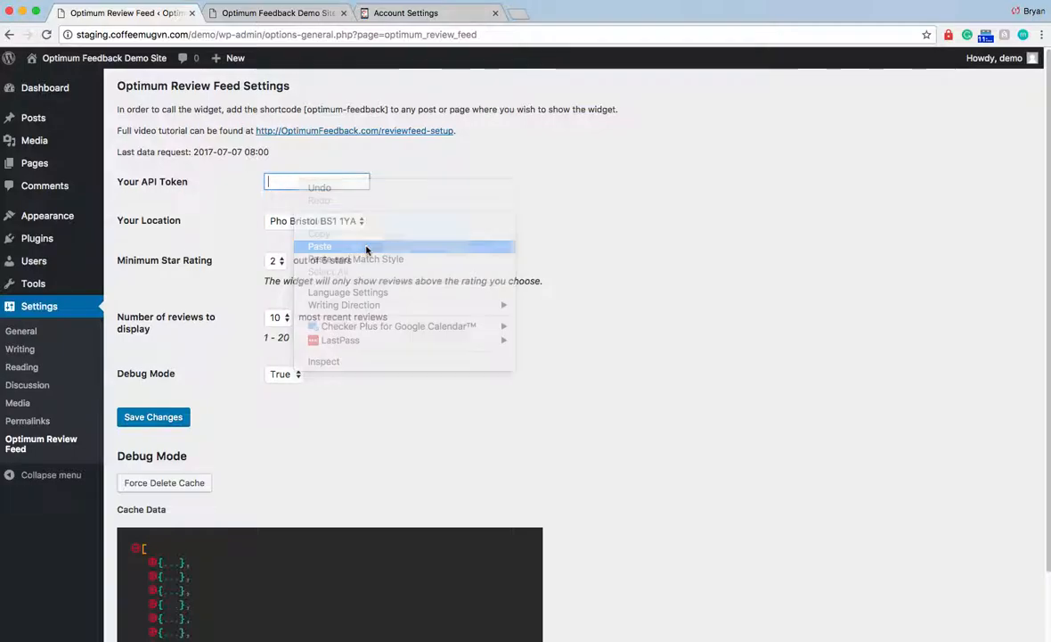
left_click(319, 246)
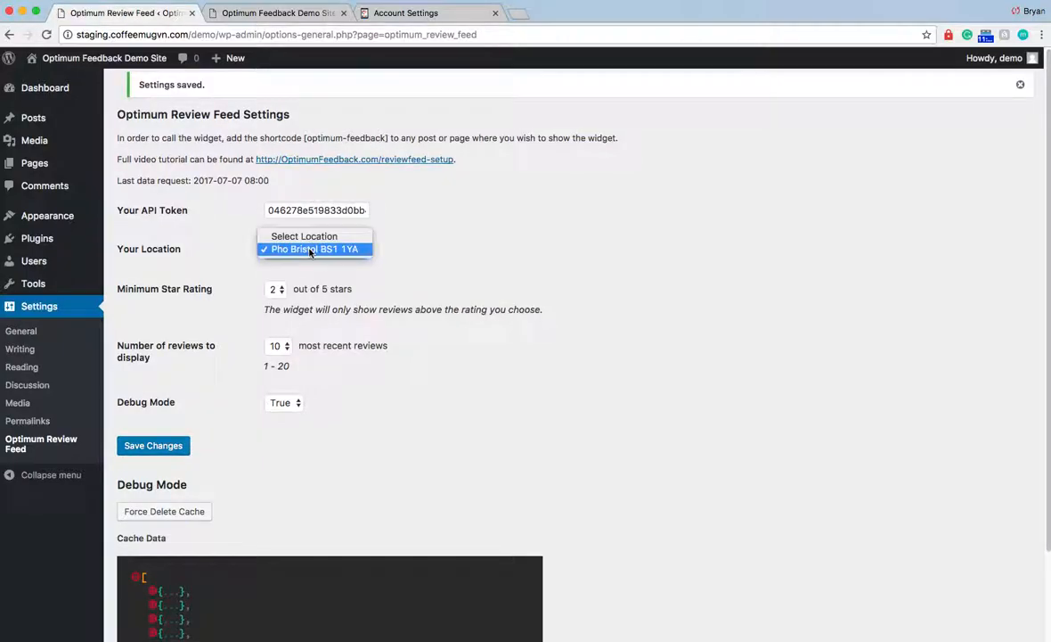
mouse_move(303, 236)
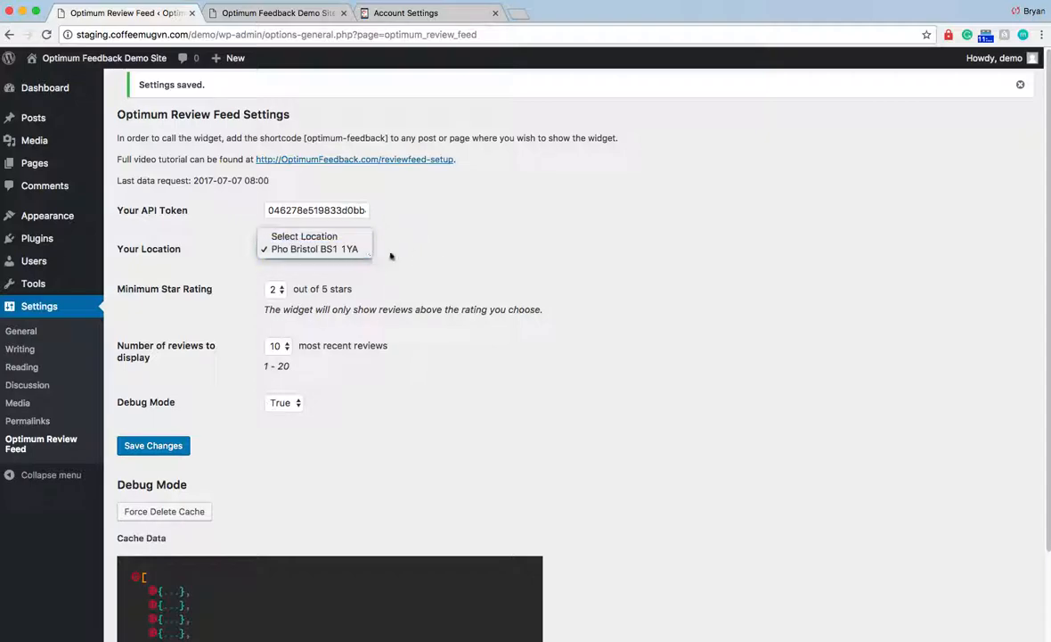
- Set the location to Pho Bristol BS1 1YA and the minimum star rating to 4
left_click(314, 249)
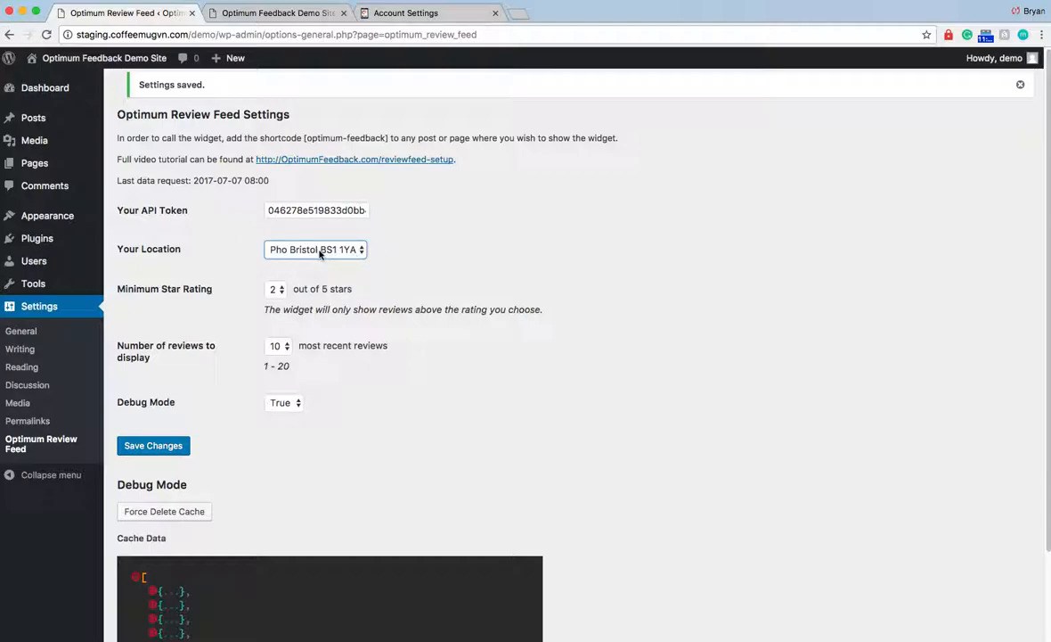
left_click(315, 249)
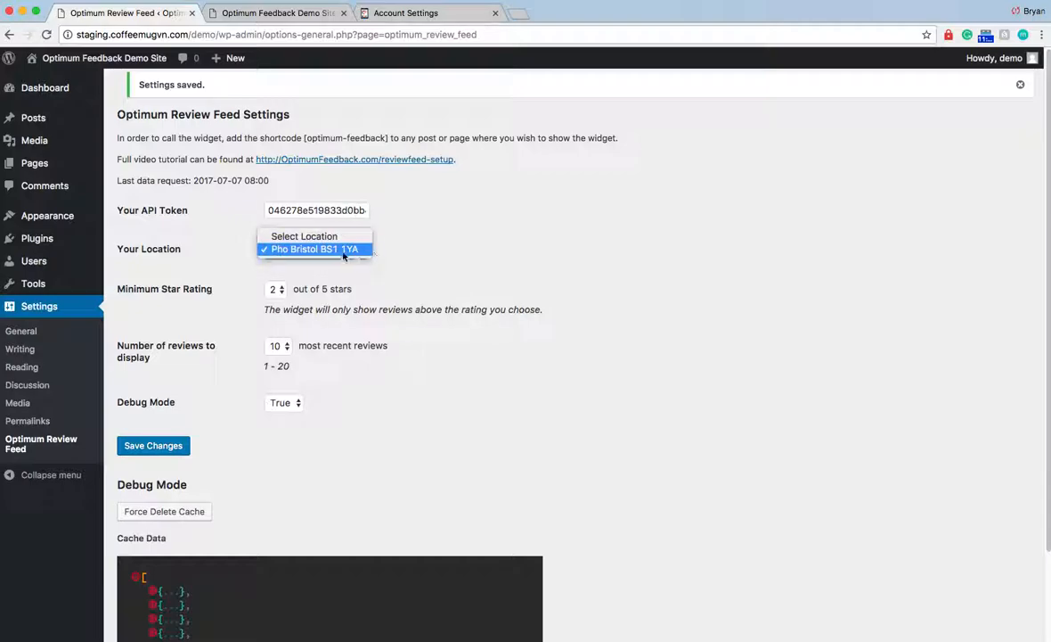
left_click(313, 249)
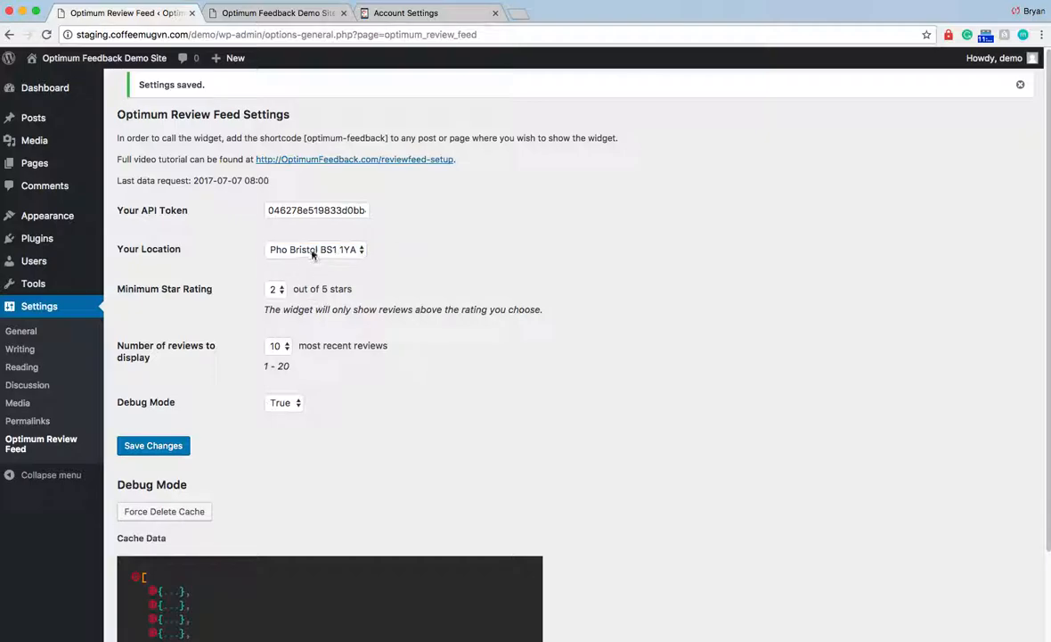
mouse_move(278, 294)
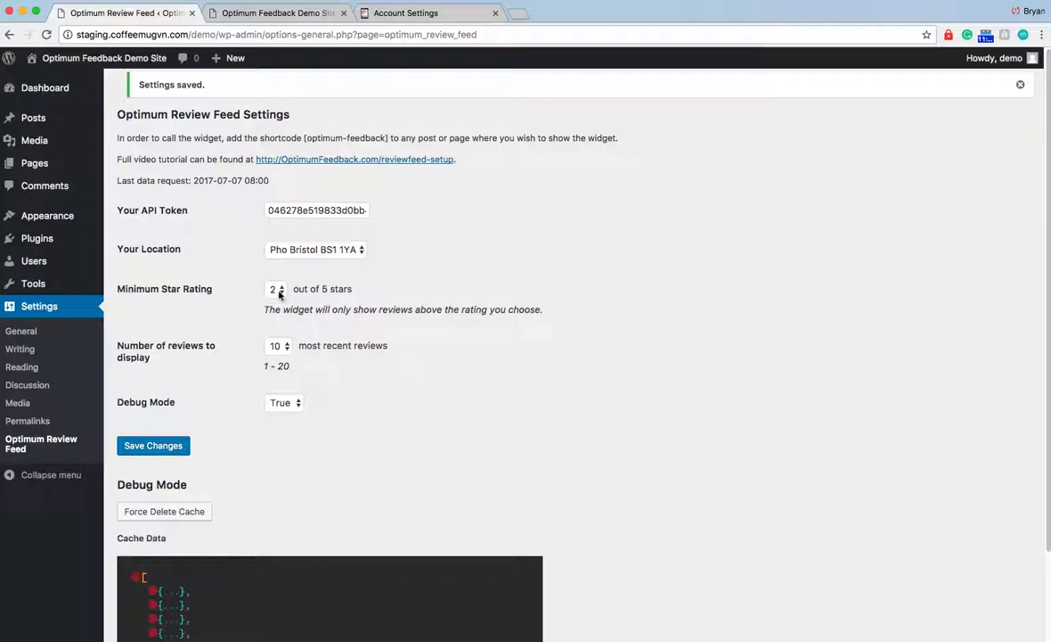
left_click(275, 289)
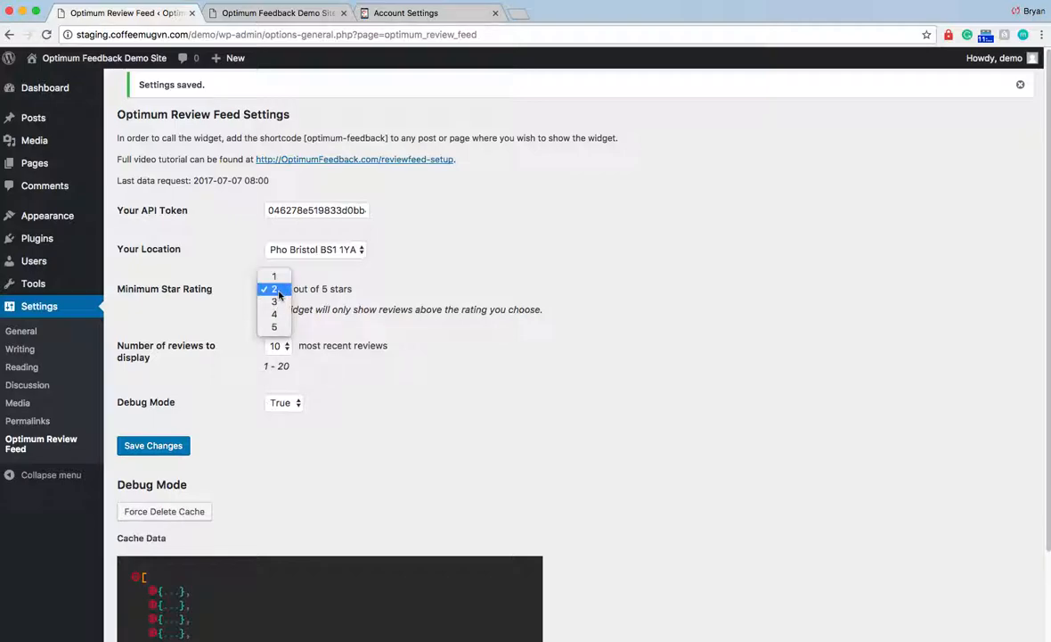
mouse_move(274, 301)
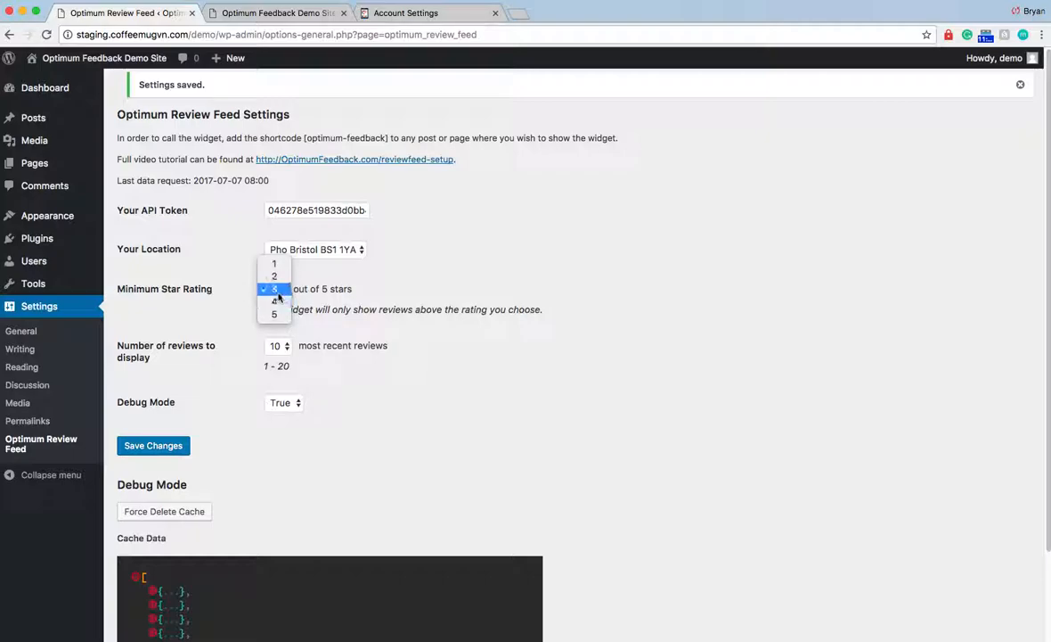
left_click(274, 299)
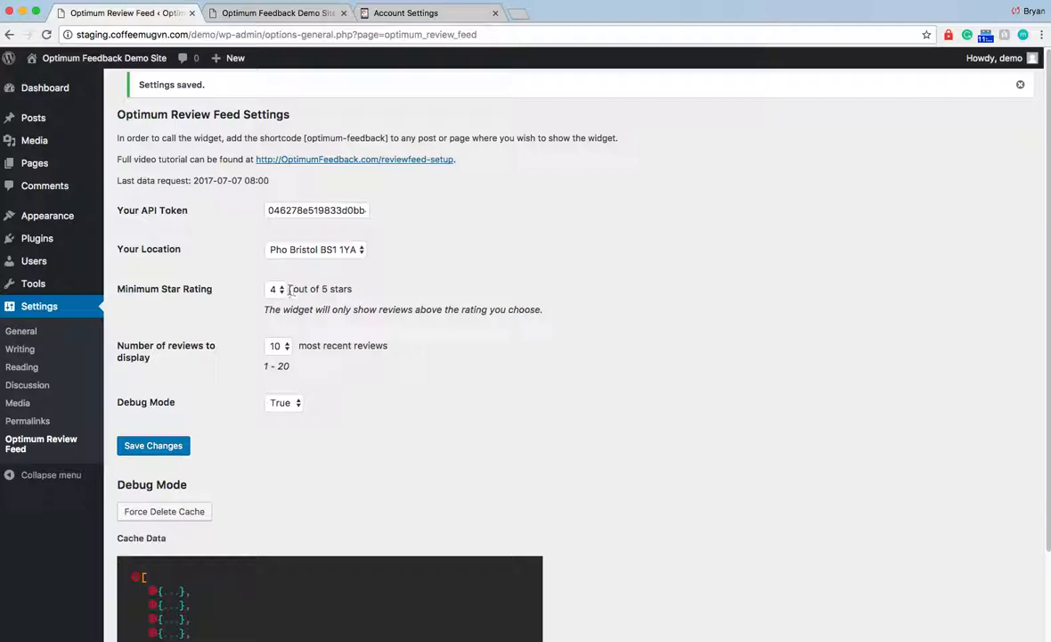
mouse_move(347, 294)
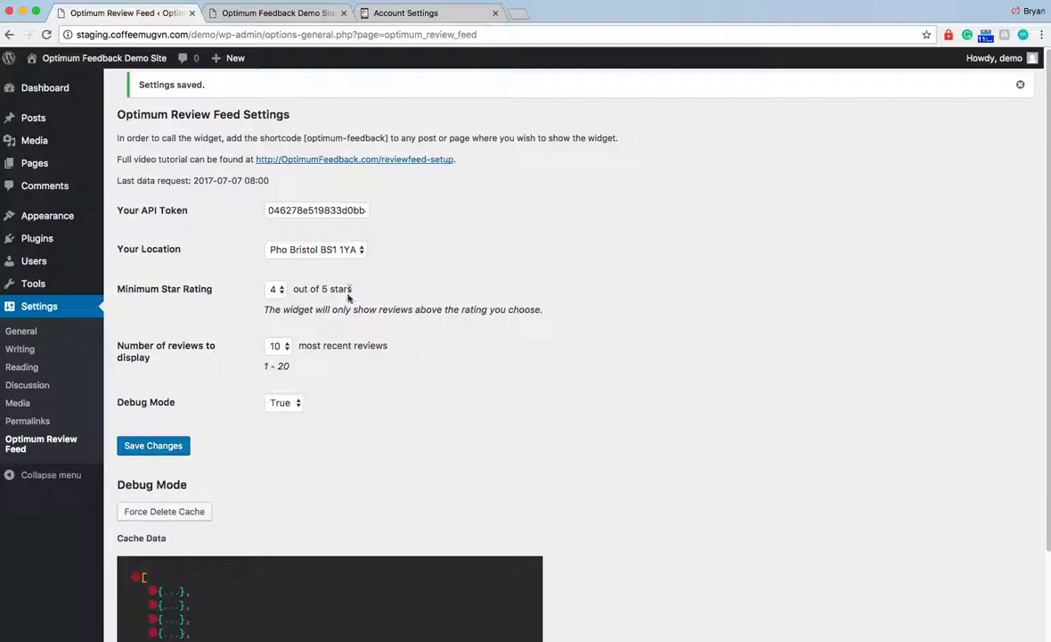
- Keep the 10 most recent reviews and save the review feed settings
left_click(278, 346)
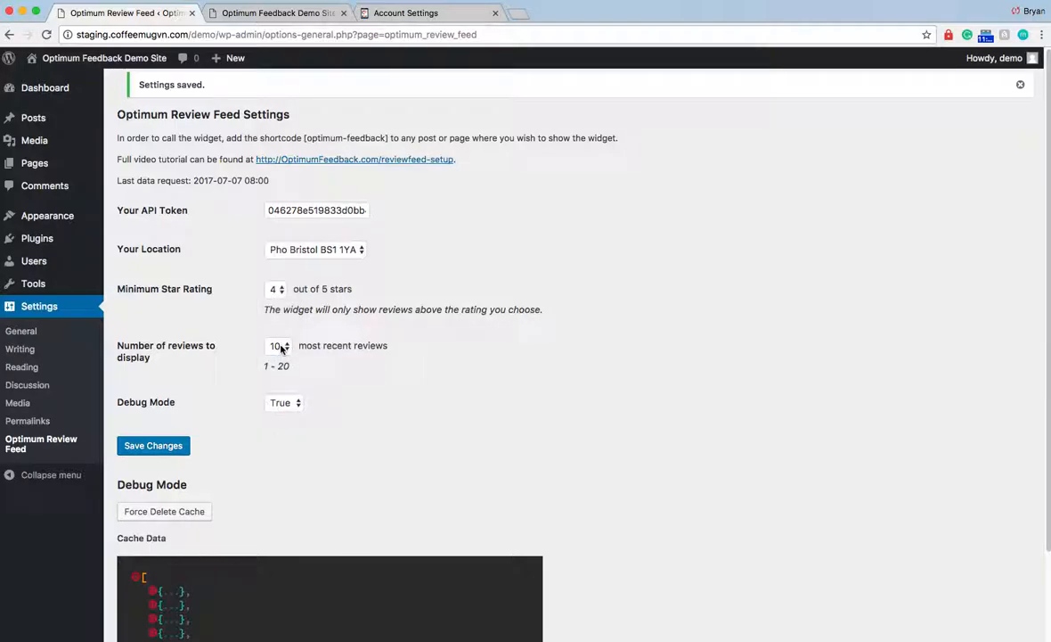
left_click(278, 346)
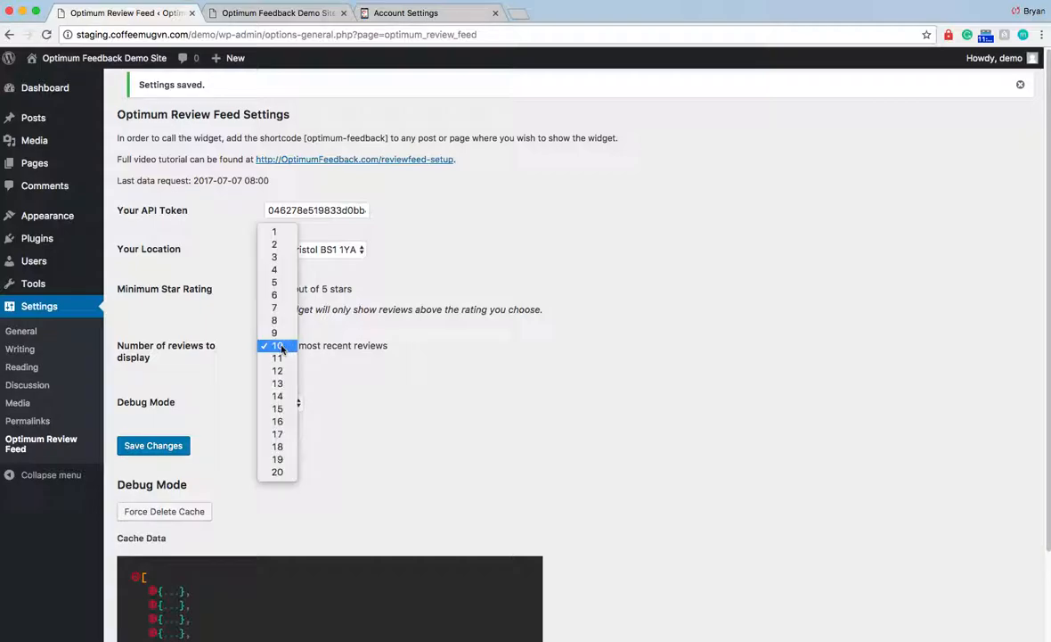
left_click(276, 346)
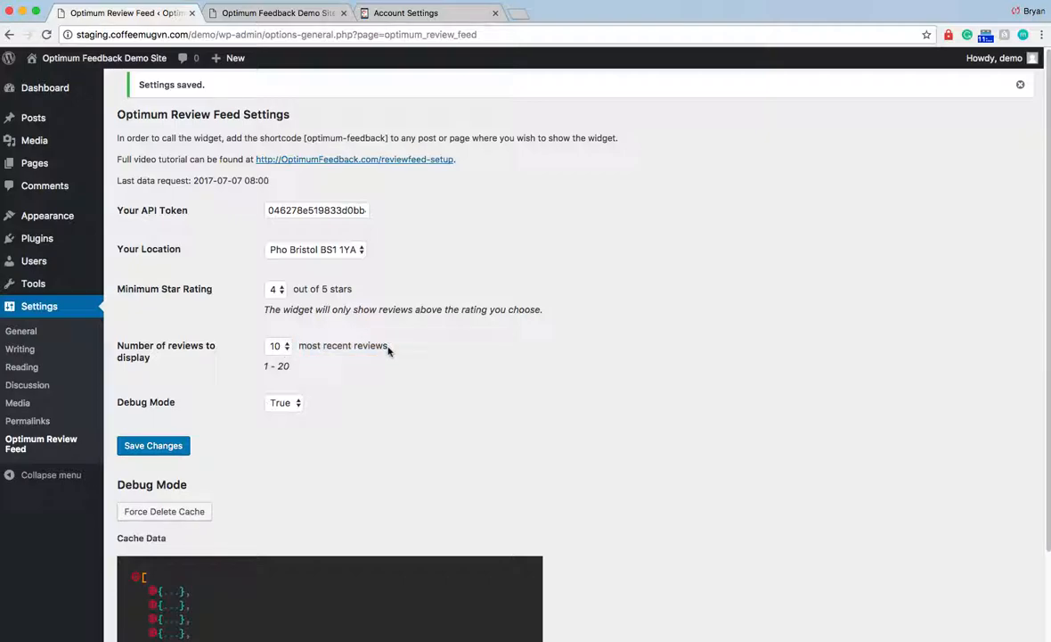
mouse_move(353, 346)
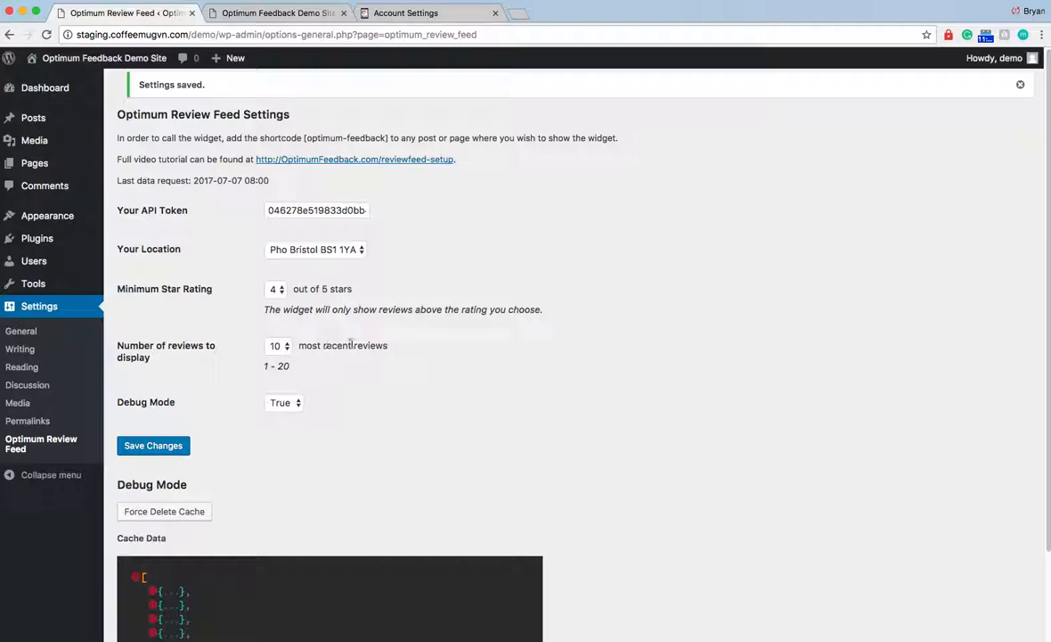
left_click(154, 446)
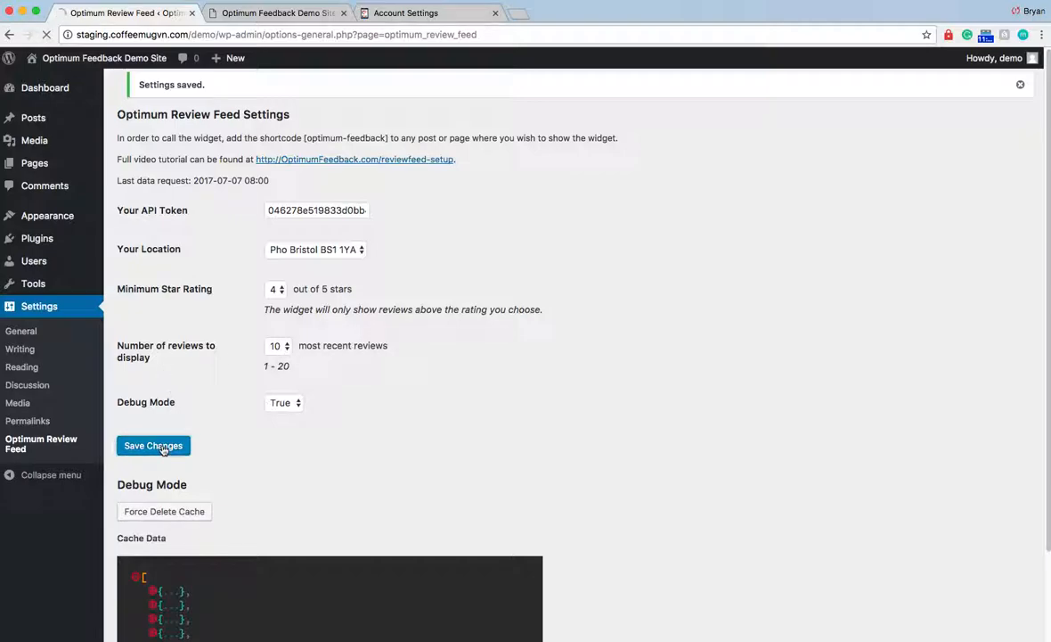
left_click(153, 445)
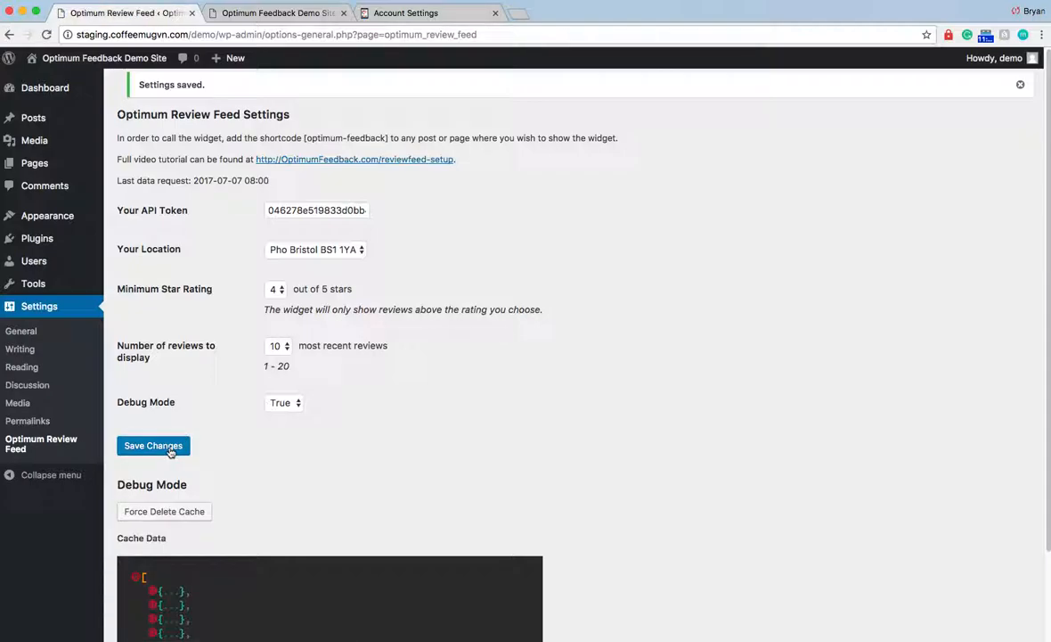
mouse_move(196, 153)
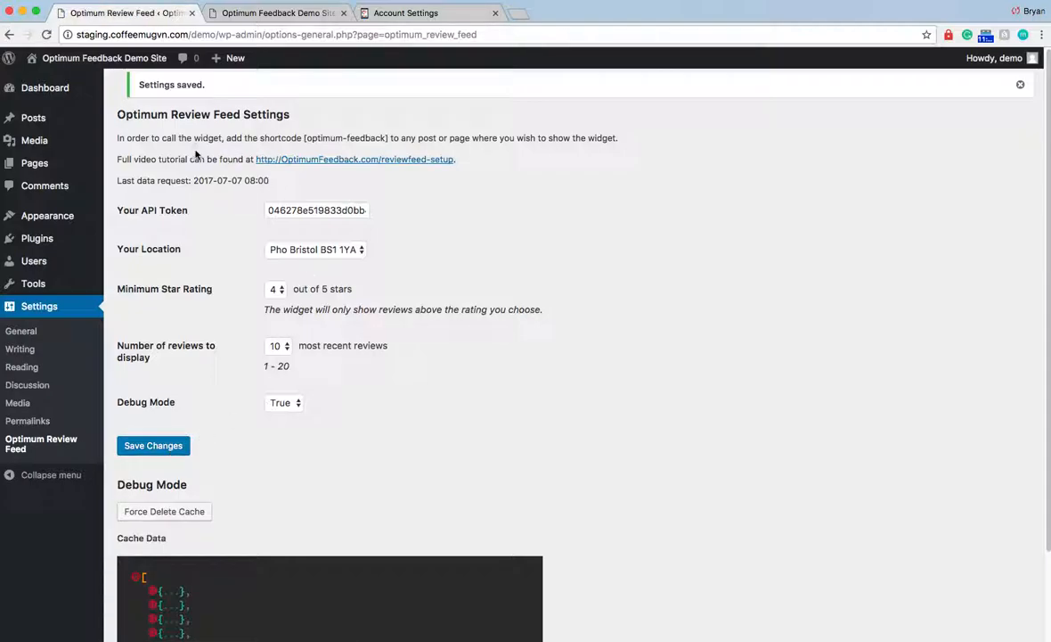
mouse_move(32, 117)
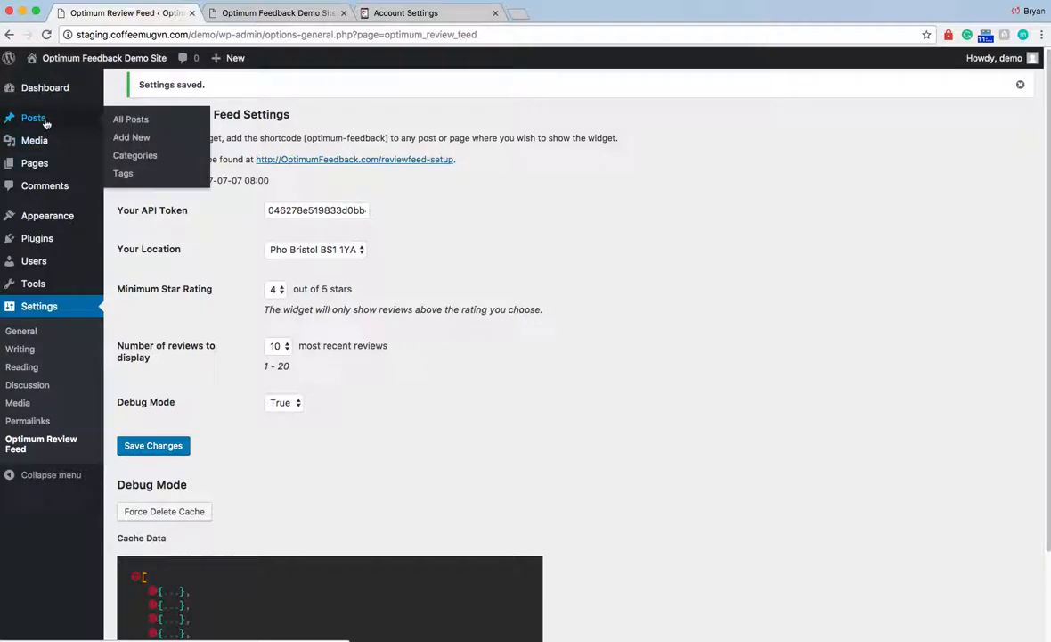
- Go to the Posts list and start a new blank post
left_click(131, 119)
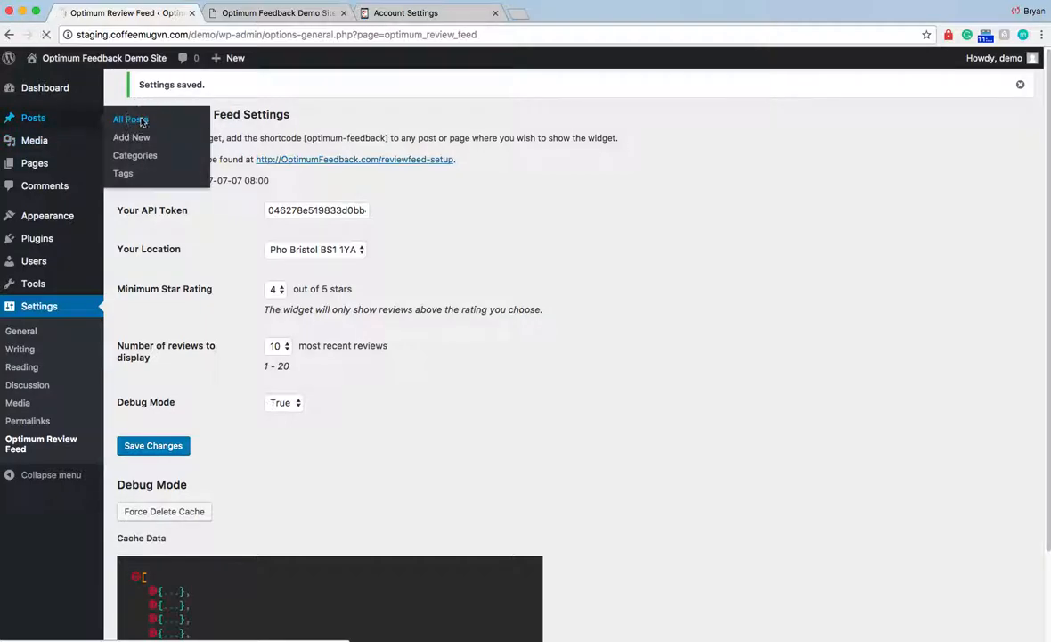
left_click(130, 119)
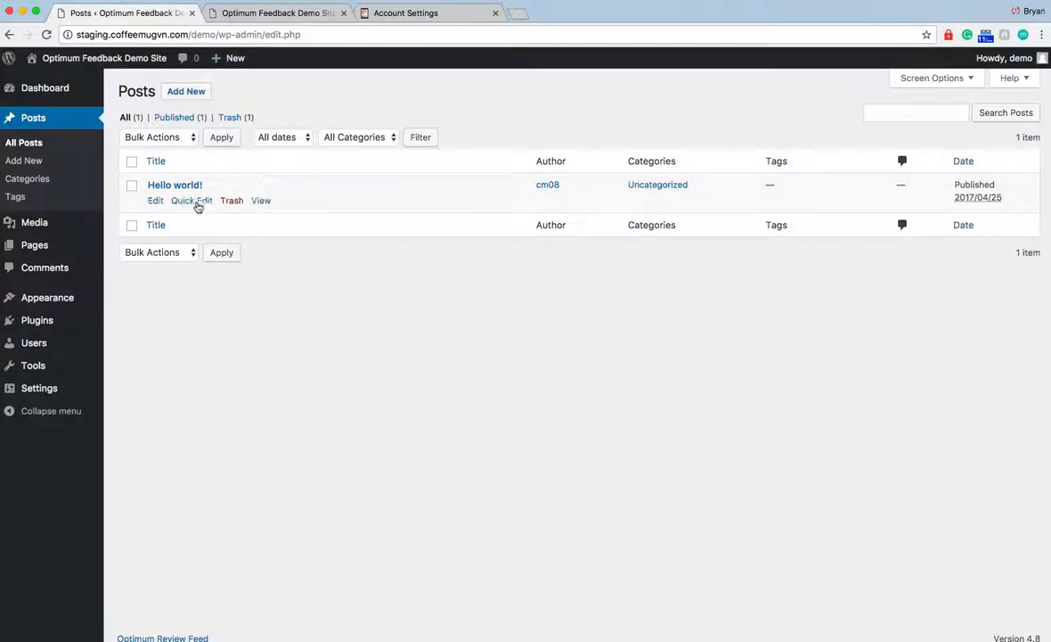
left_click(185, 91)
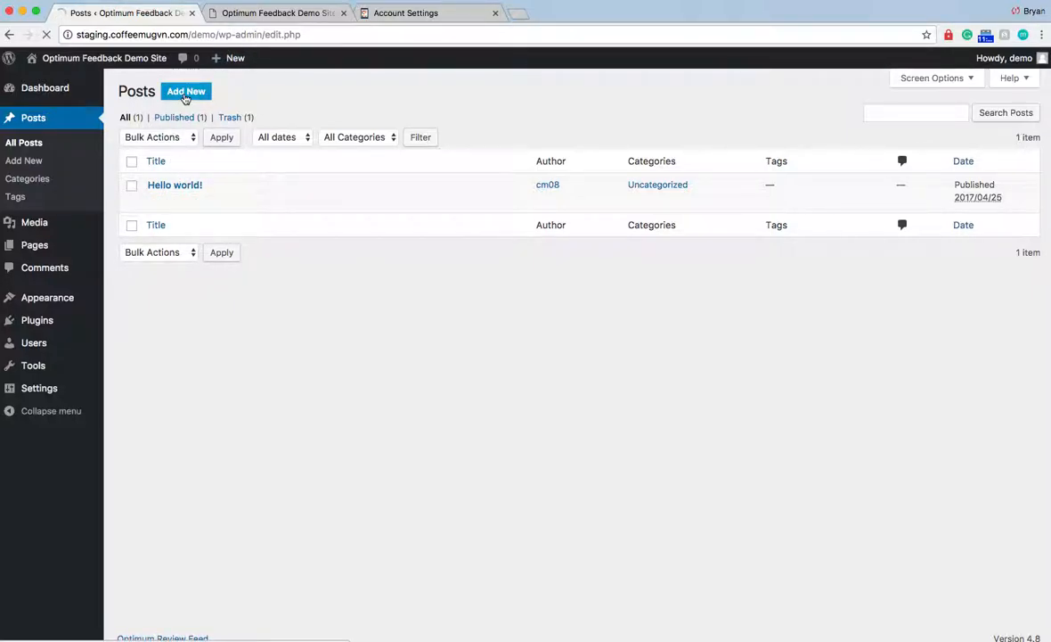
left_click(185, 91)
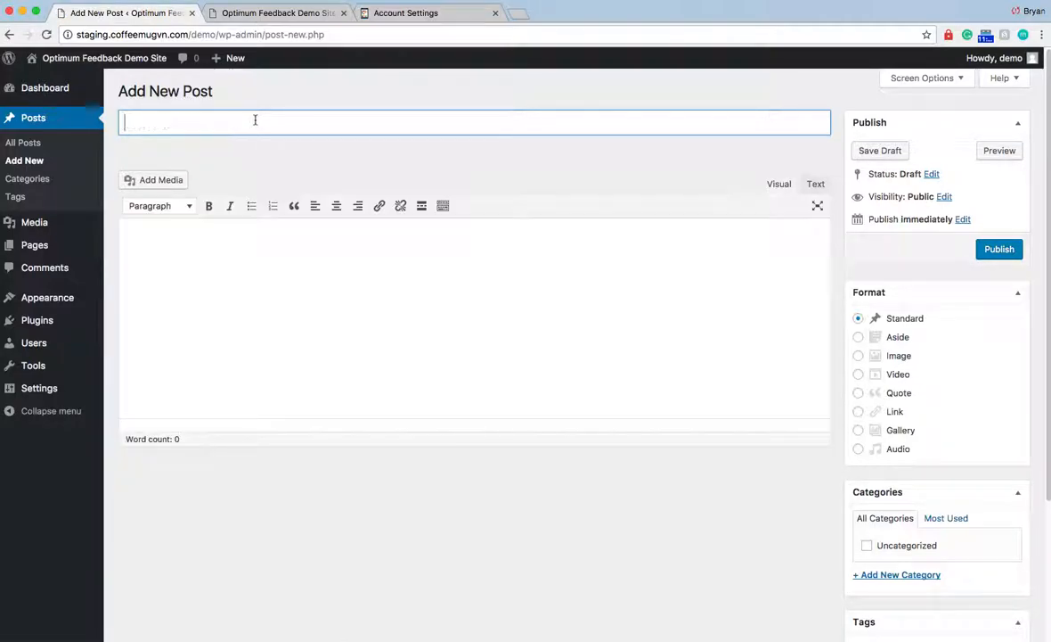
- Title the post 'Review Widget Demo' with body 'This is a demo.' and the [optimum-feedback] shortcode
type("Review Widget")
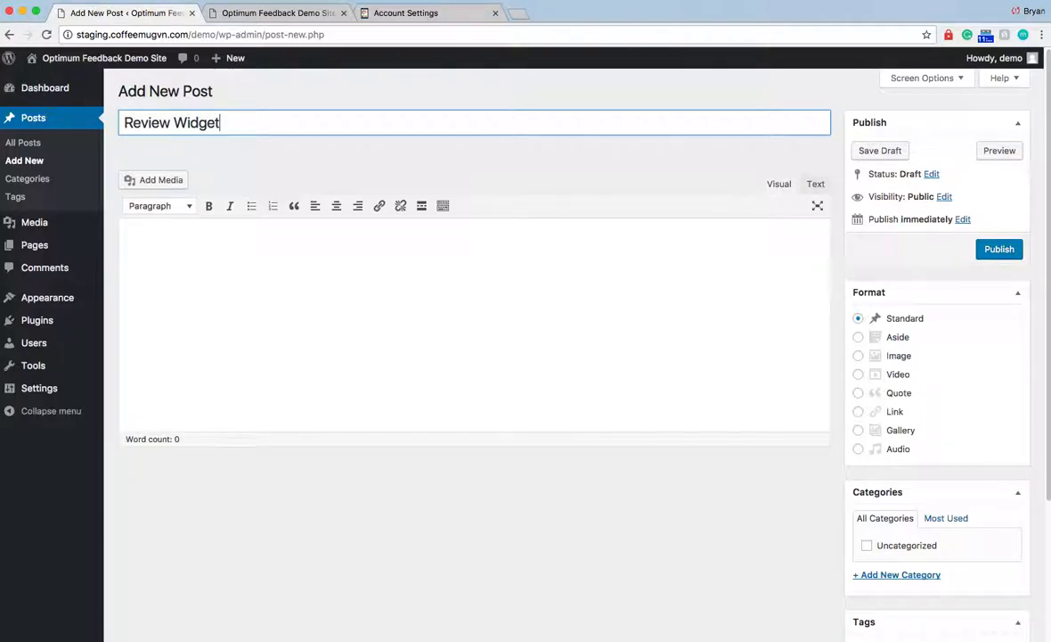
type("Demo")
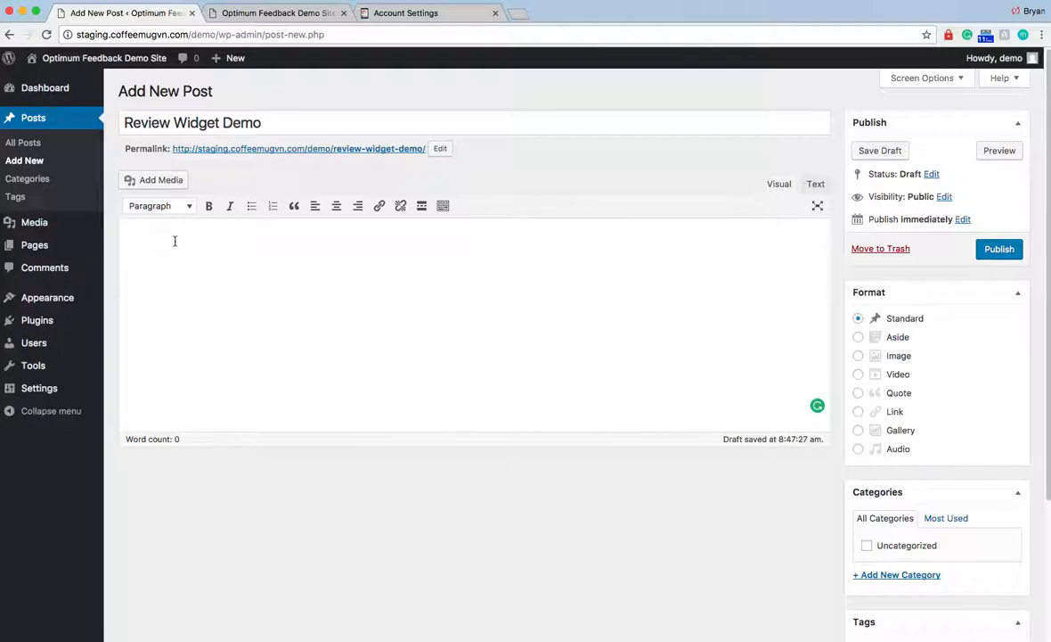
type("This is a demo")
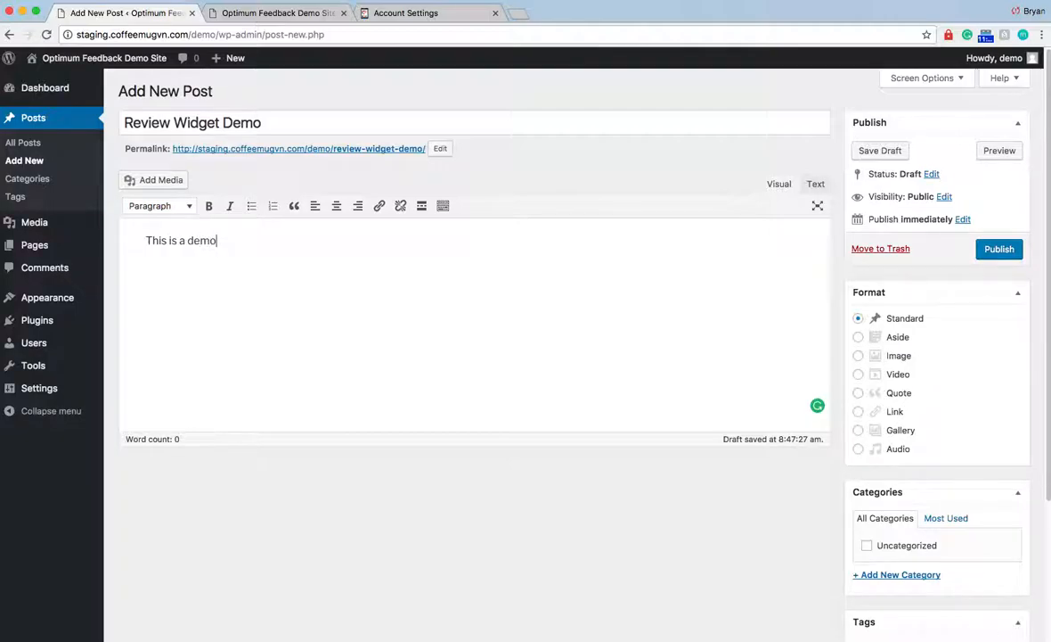
type(".")
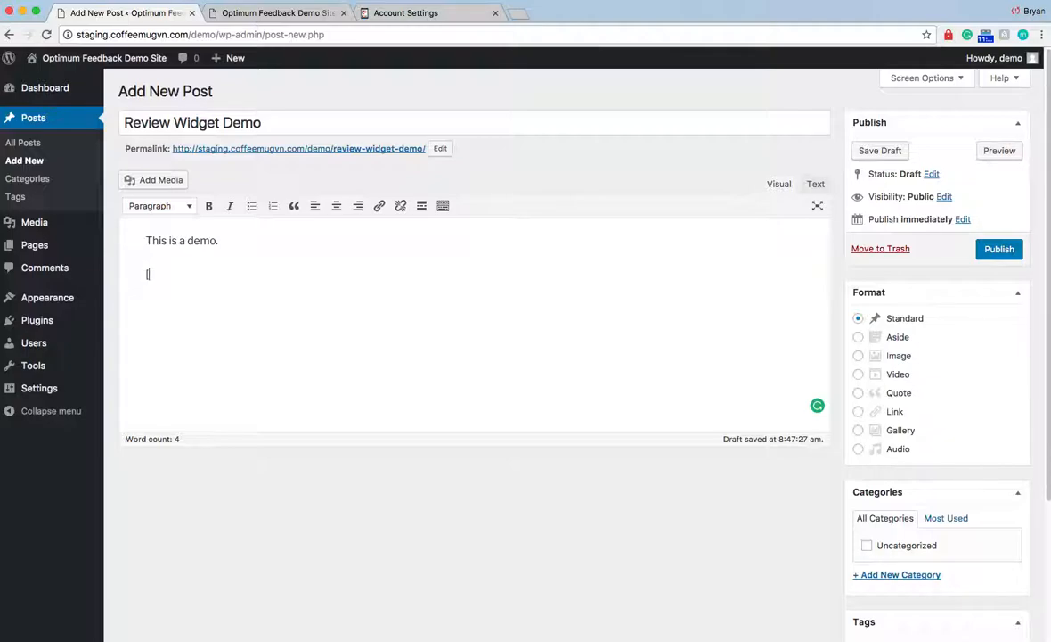
type("[optimu")
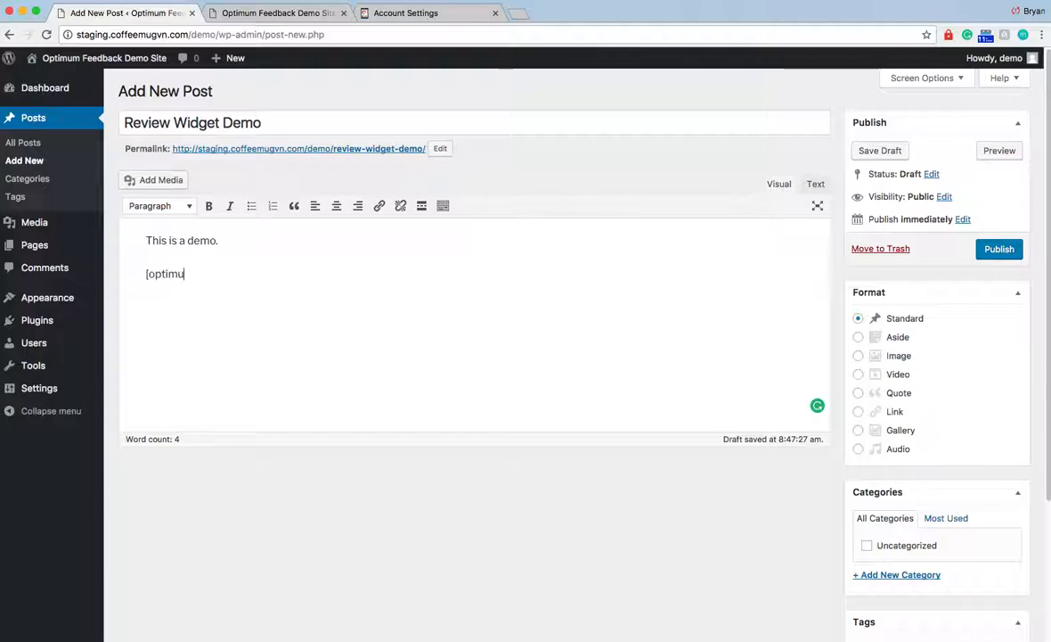
type("m-feedback")
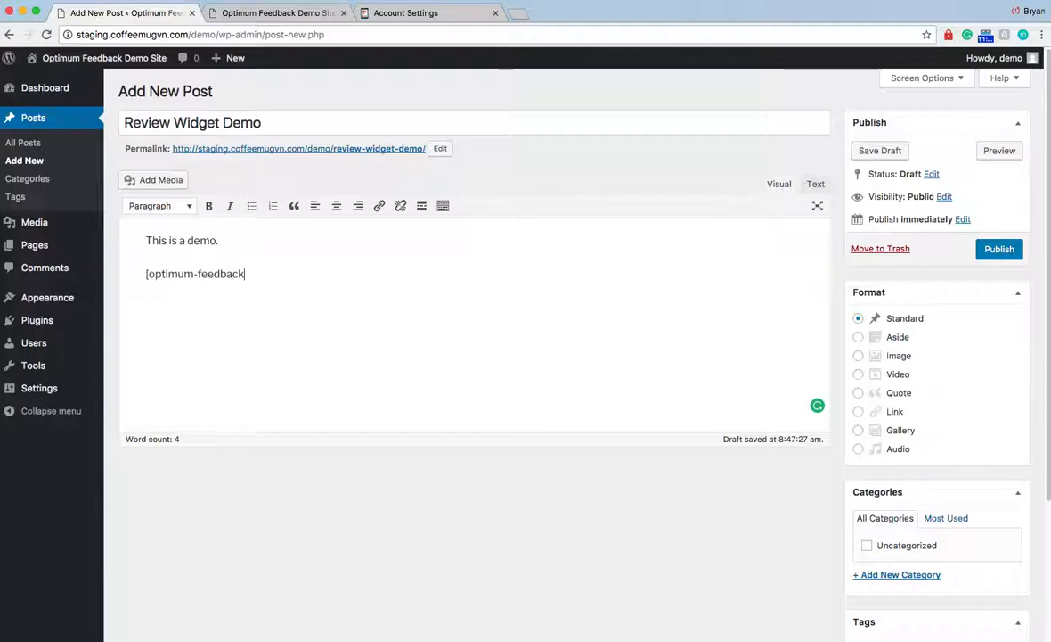
type("]")
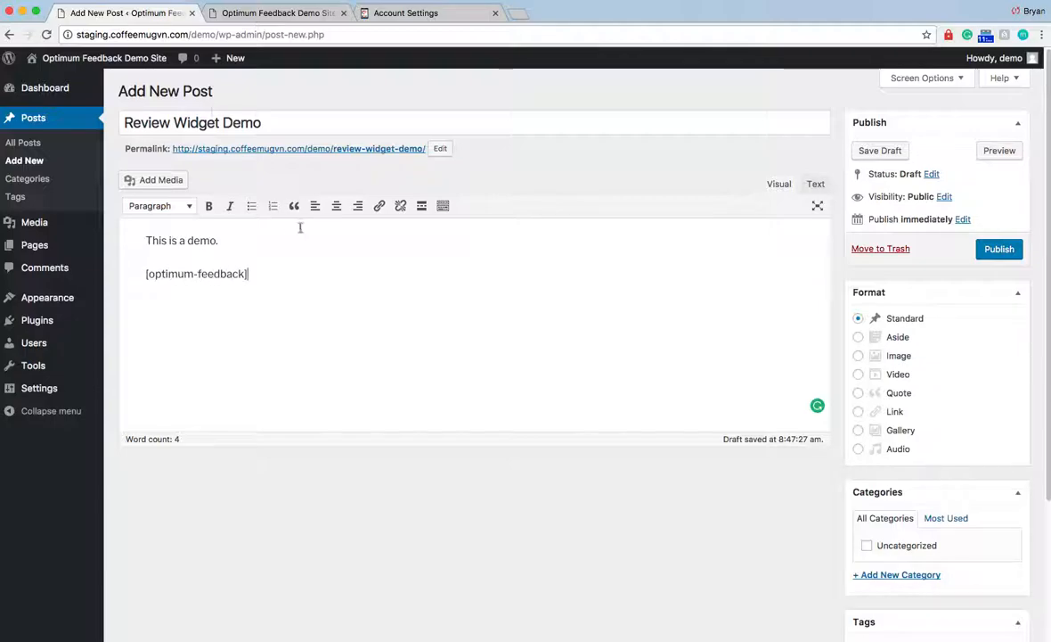
double_click(196, 274)
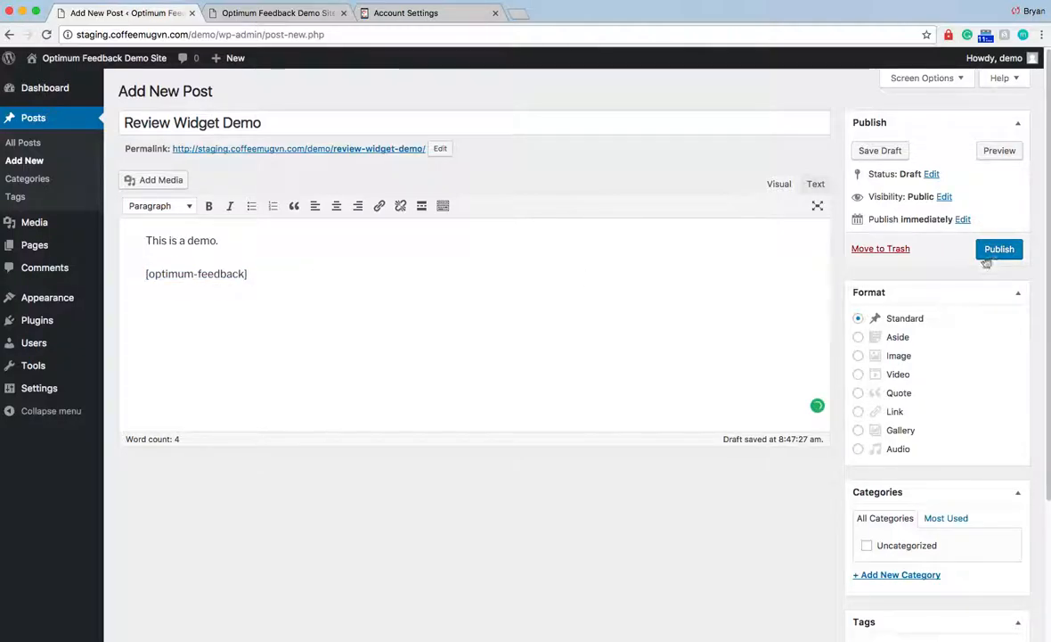
- Publish the Review Widget Demo post
left_click(998, 249)
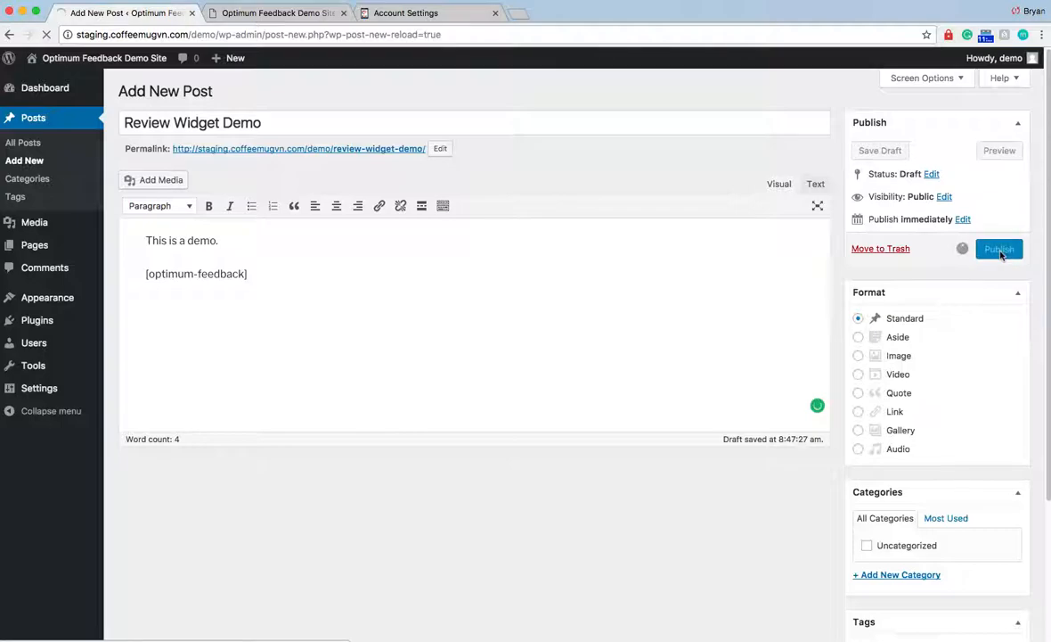
left_click(998, 249)
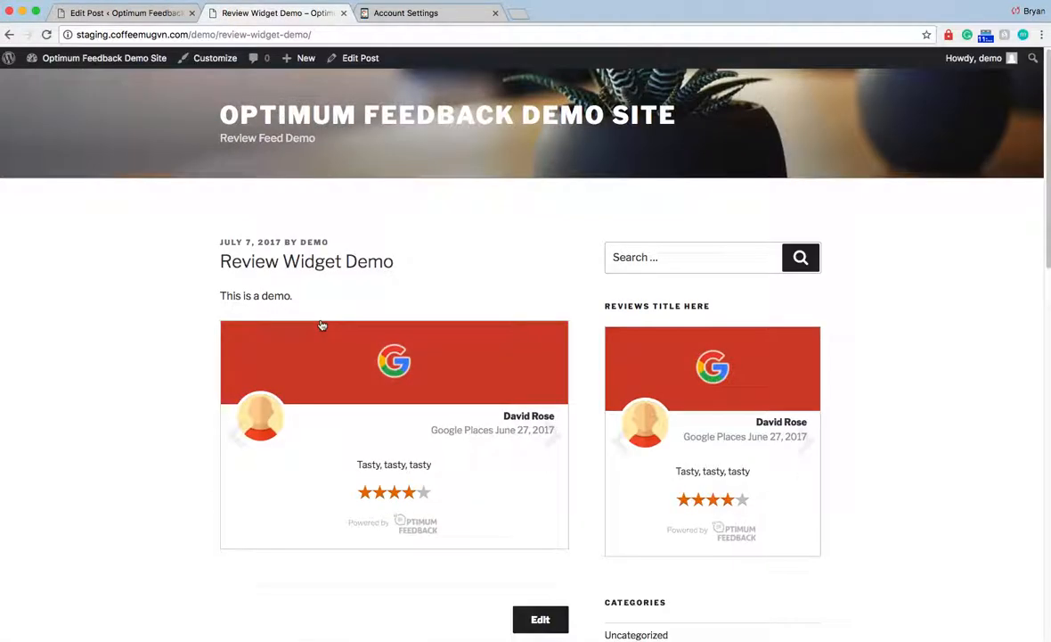
- Scroll down the live post to watch the Google review carousel cycle
scroll("down", 3)
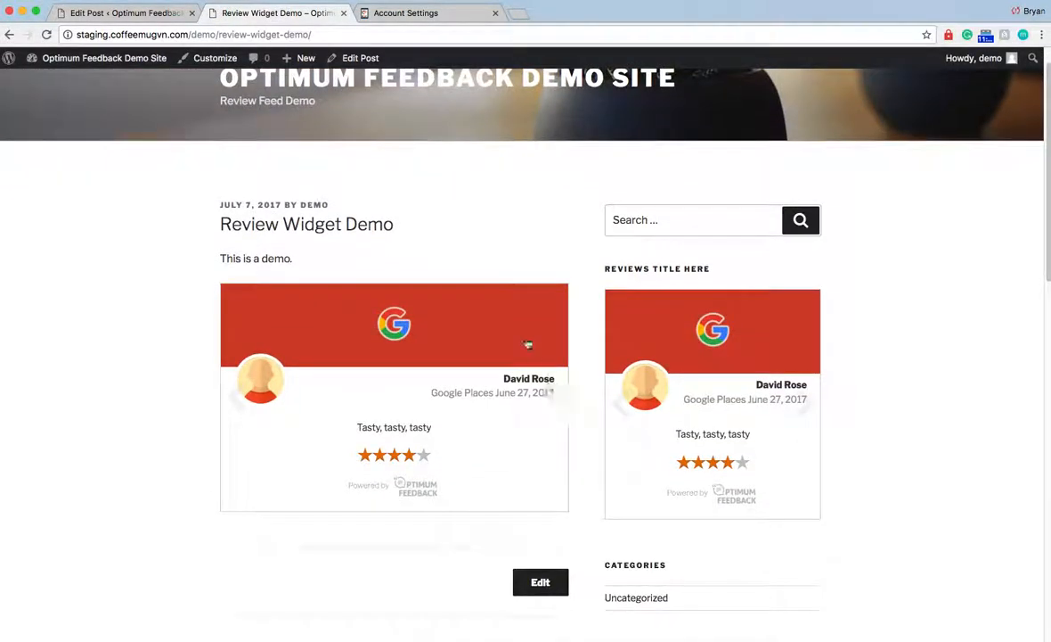
mouse_move(551, 399)
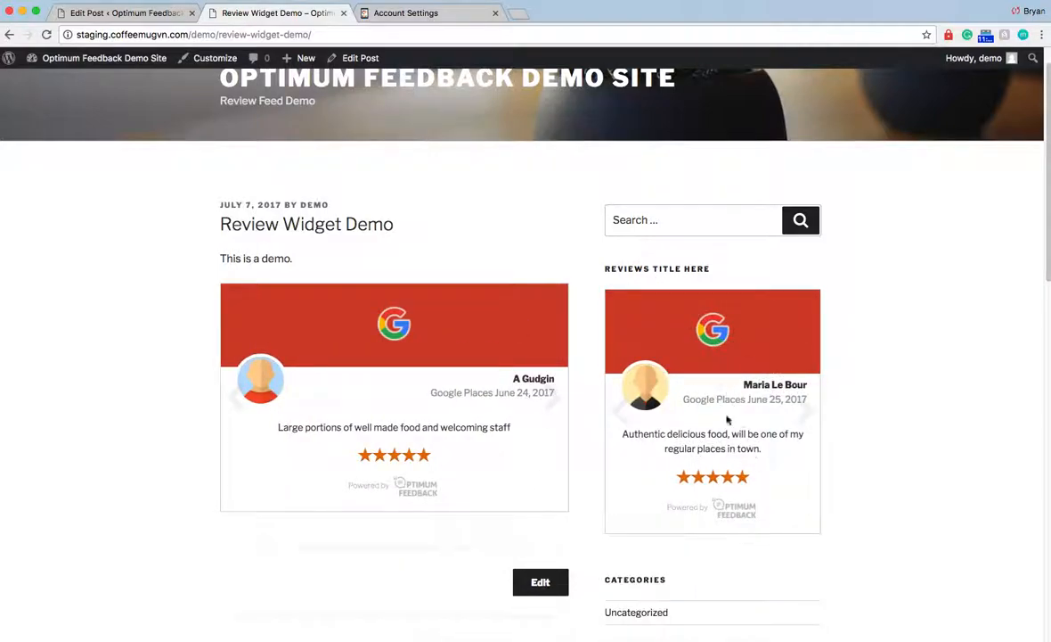
mouse_move(759, 524)
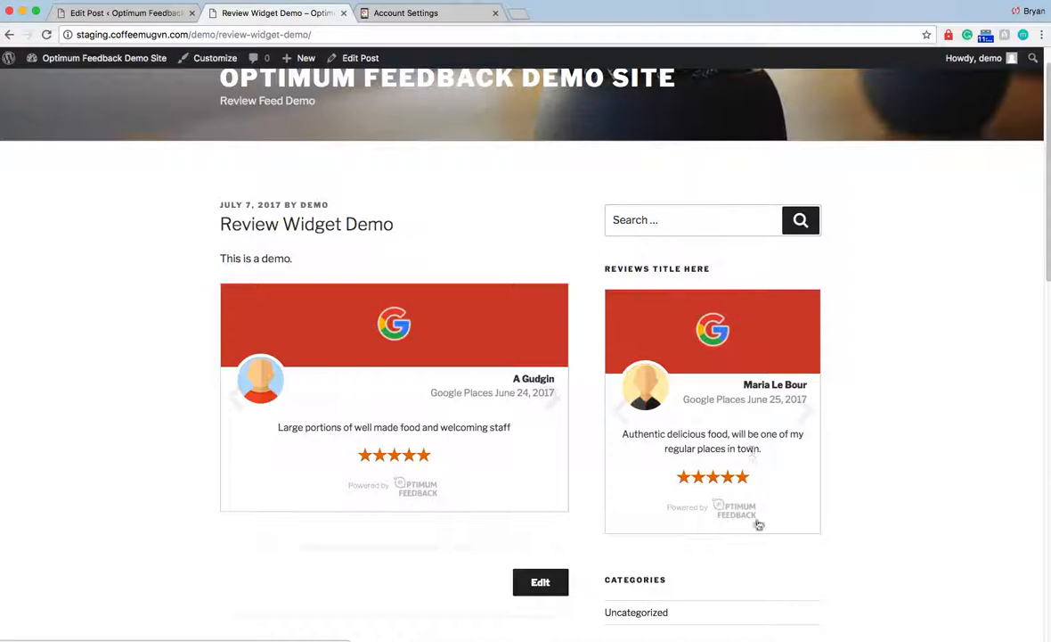
mouse_move(827, 466)
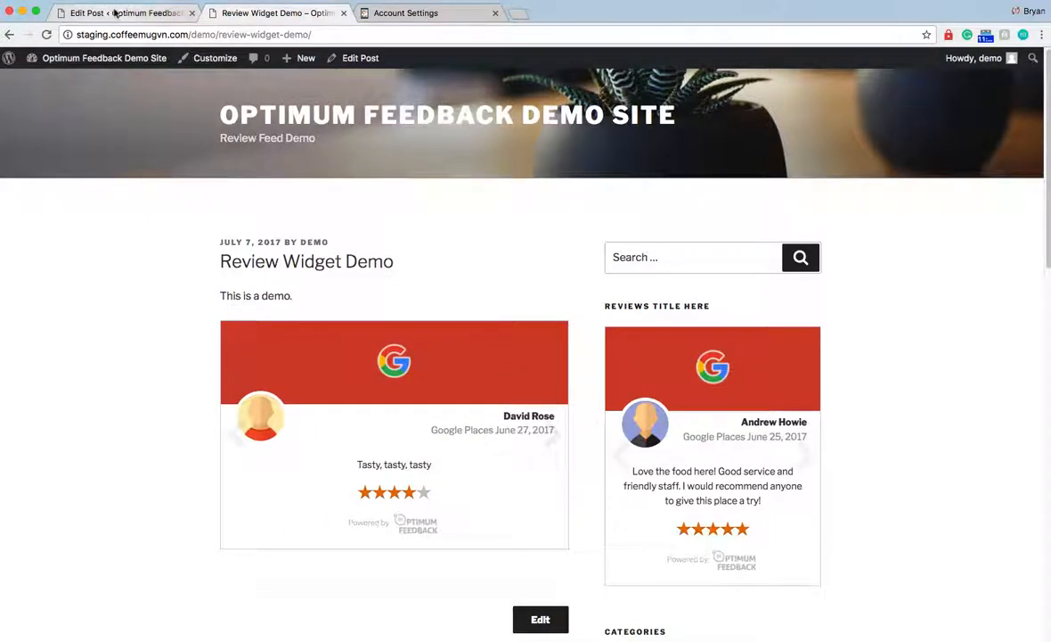
- Reopen the Optimum Review Feed settings showing Pho Bristol BS1 1YA, 4-star minimum, debug on
left_click(540, 621)
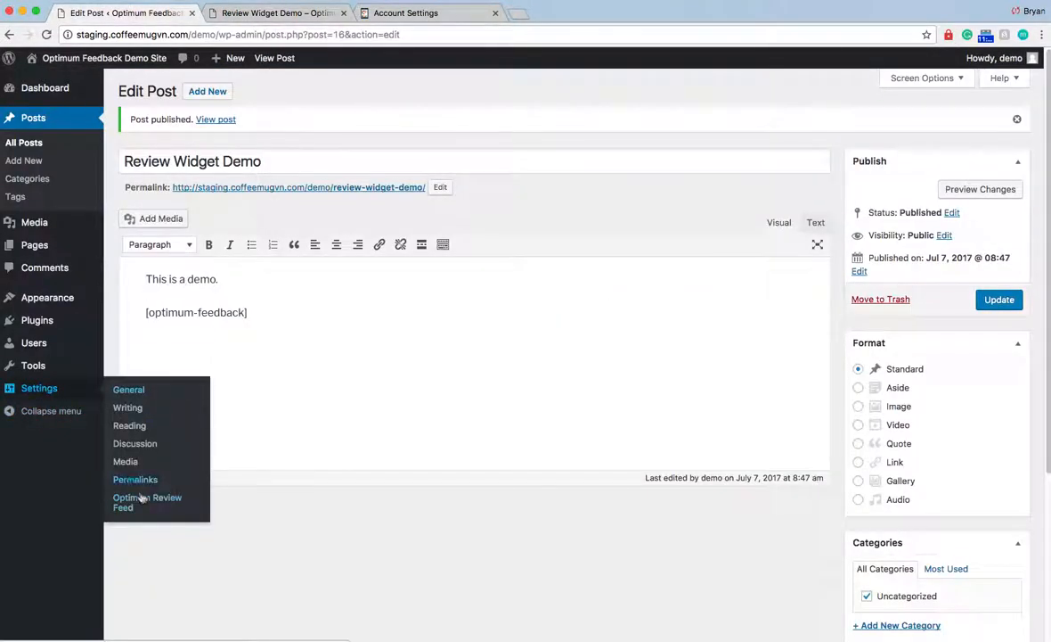
left_click(146, 503)
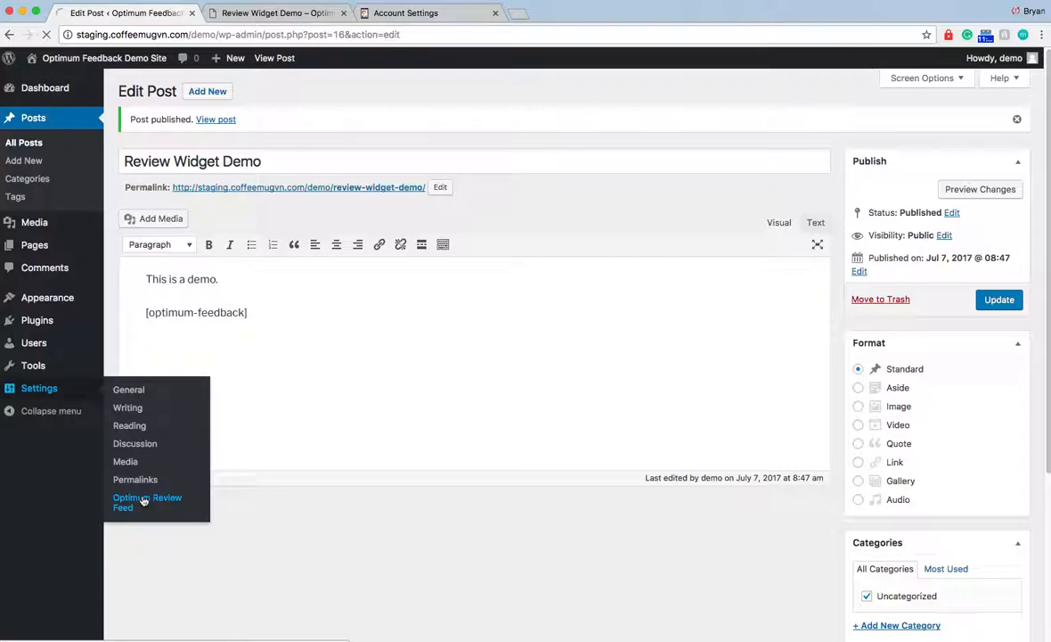
left_click(146, 503)
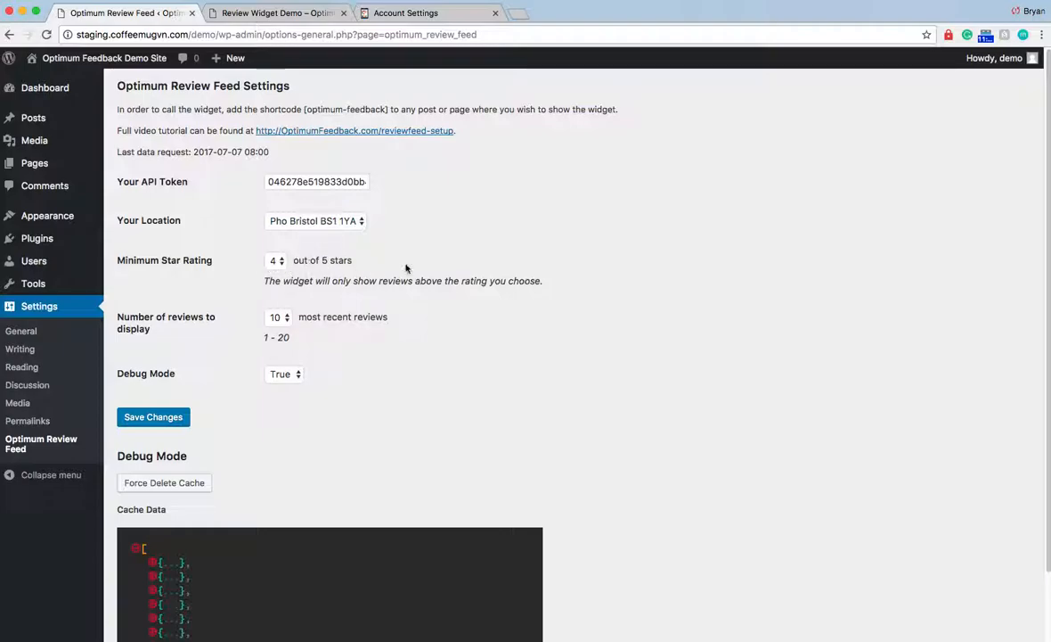
mouse_move(375, 316)
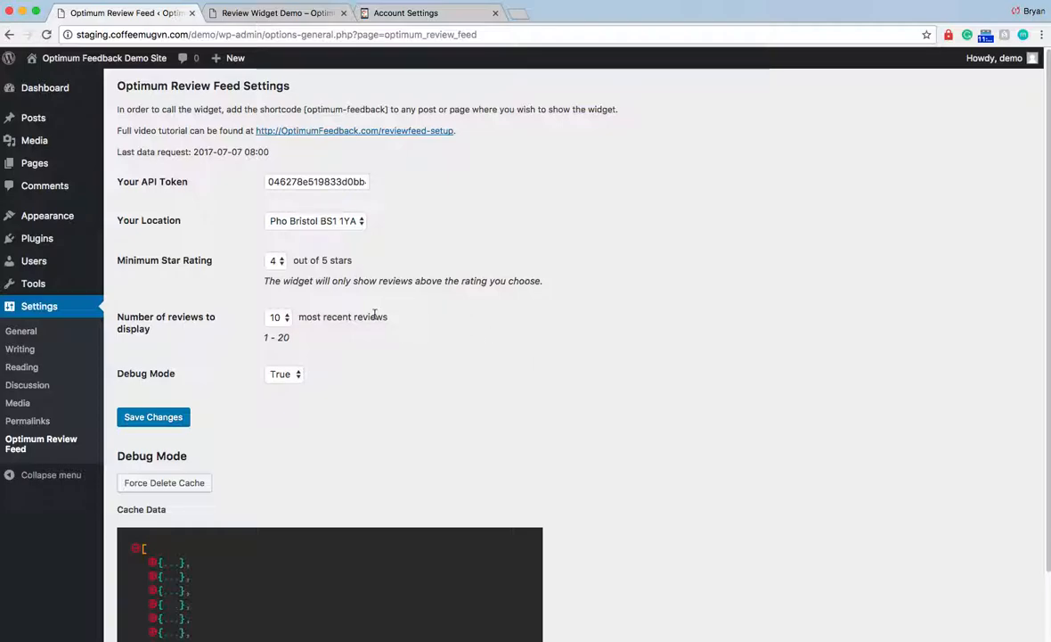
mouse_move(374, 335)
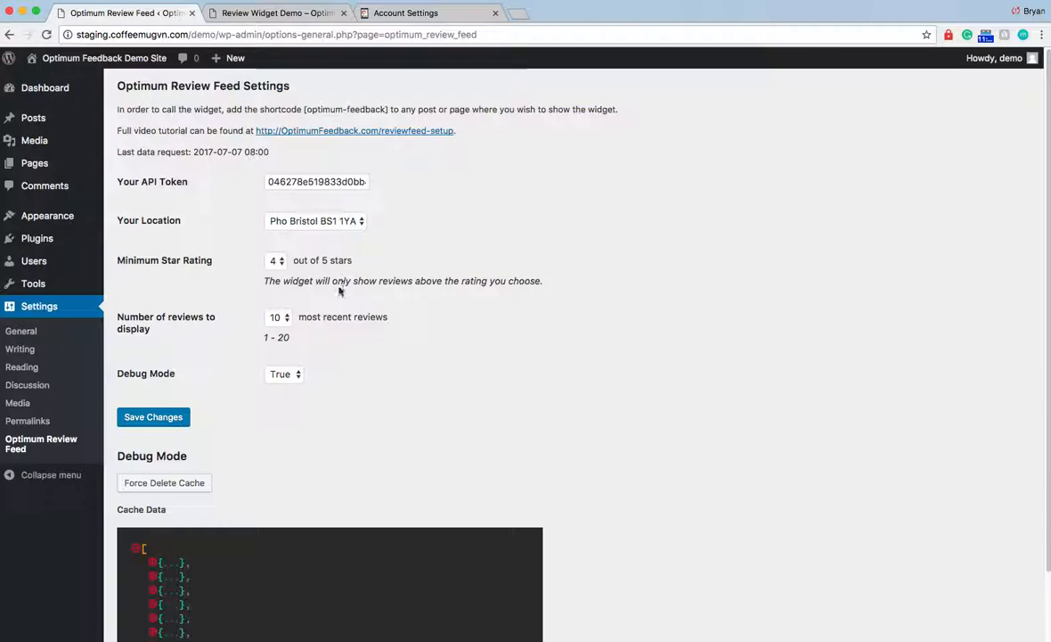
mouse_move(820, 235)
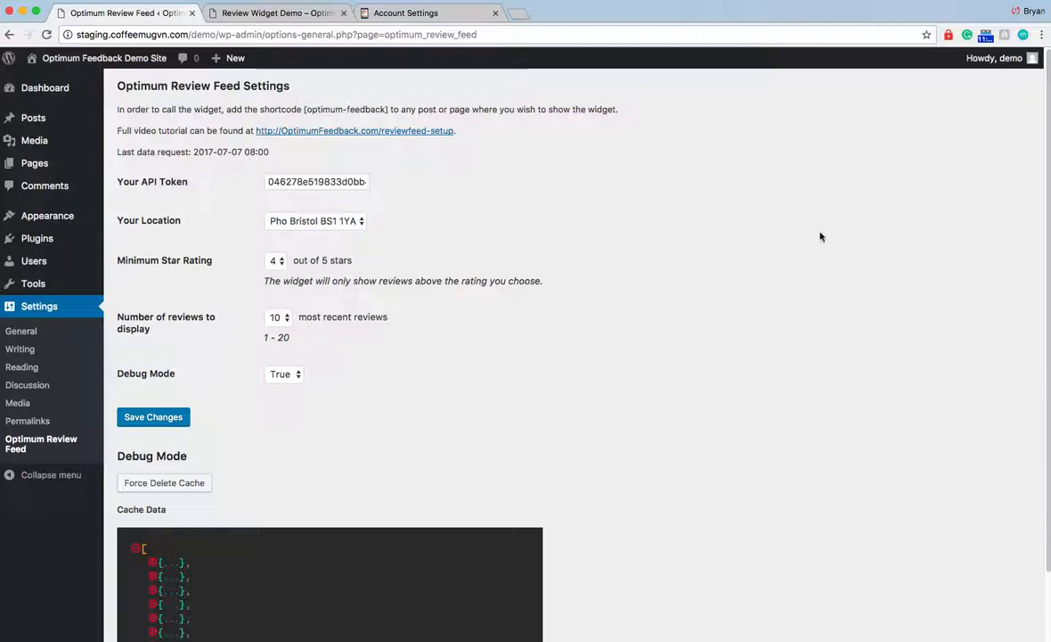